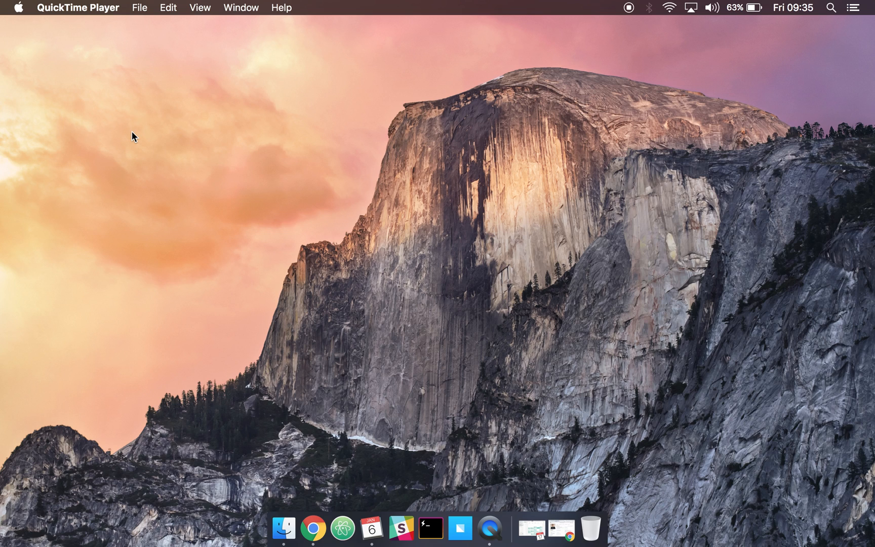
mouse_move(328, 399)
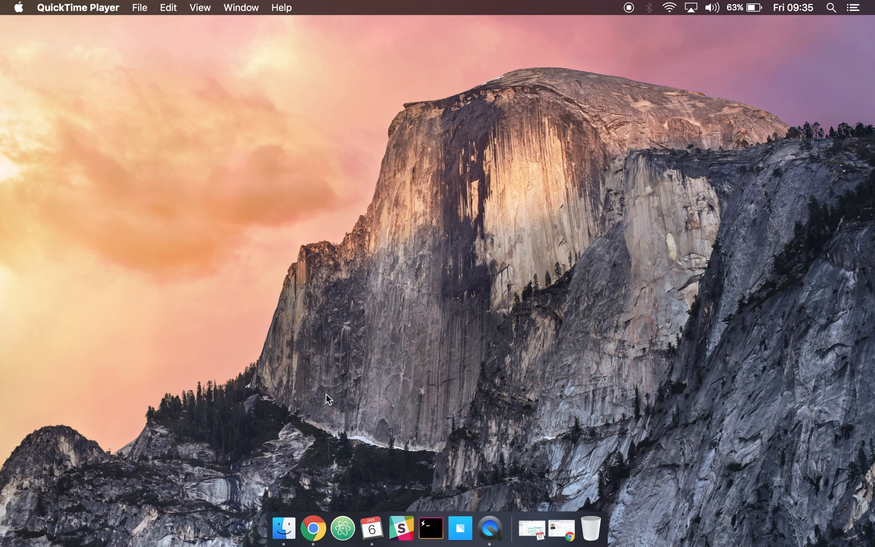
Create a public GitHub repository named Deploy-Node-To-Heroku-Tutorial from the + menu
click(327, 526)
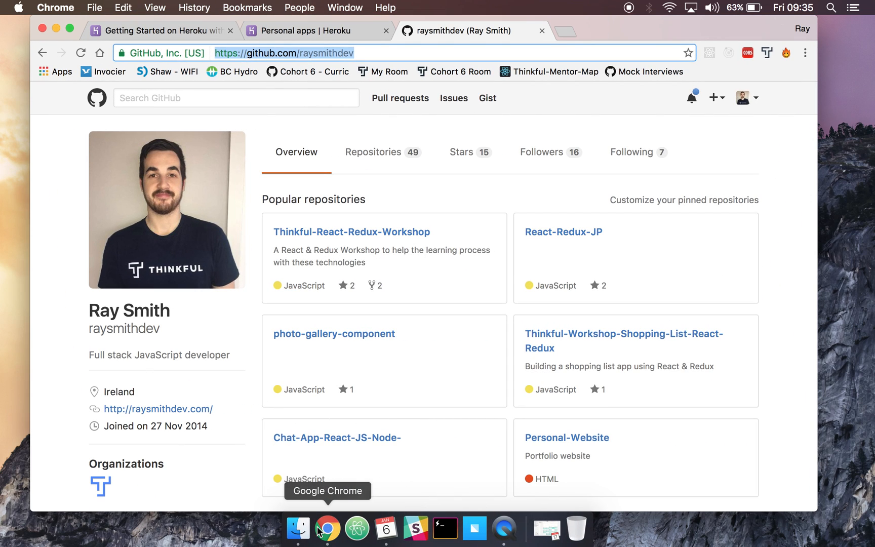
click(713, 97)
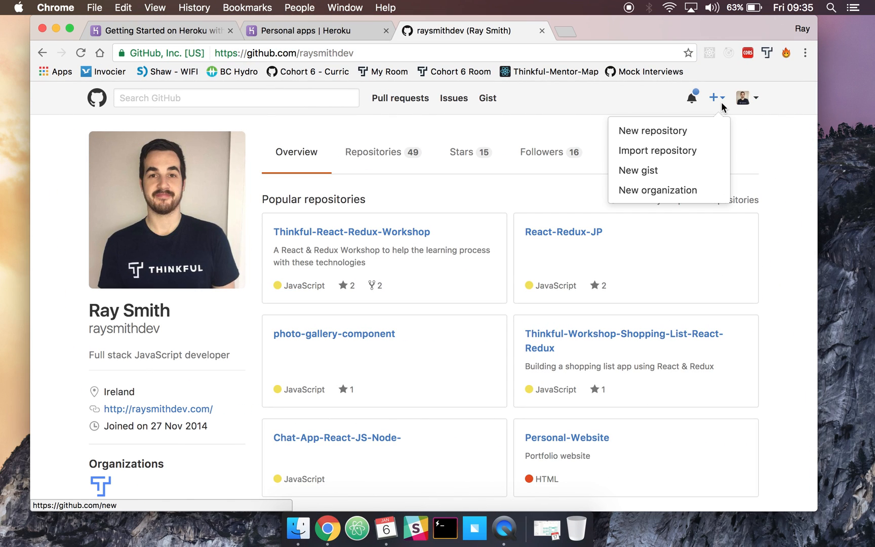
click(653, 130)
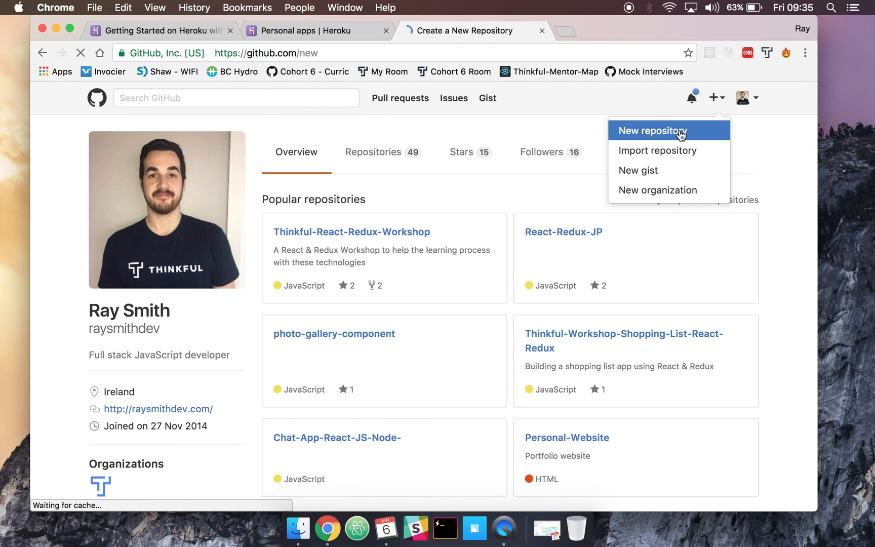
click(652, 131)
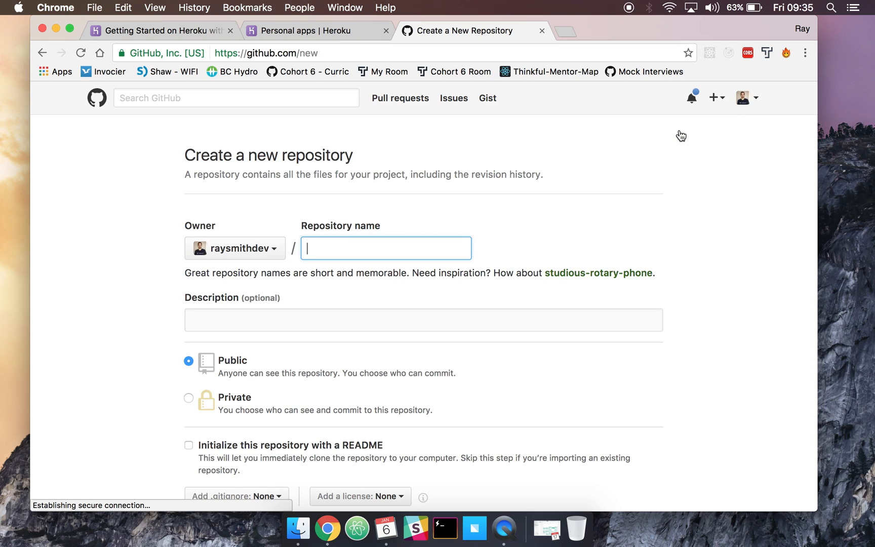
text(Deploy-Node-)
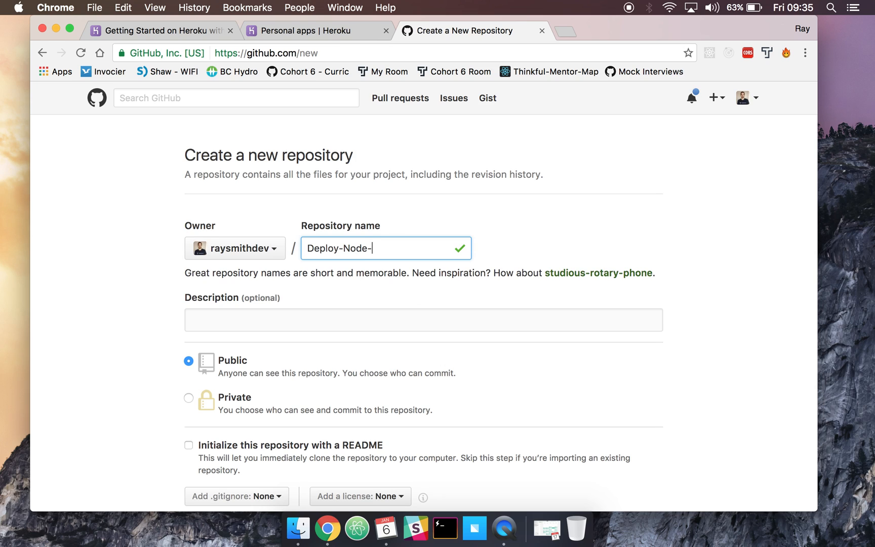
text(To_H)
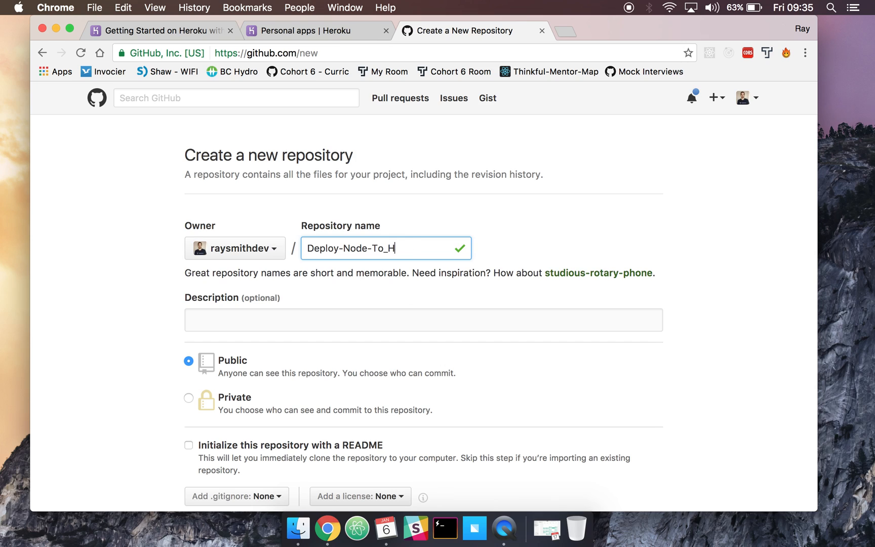
key(Backspace)
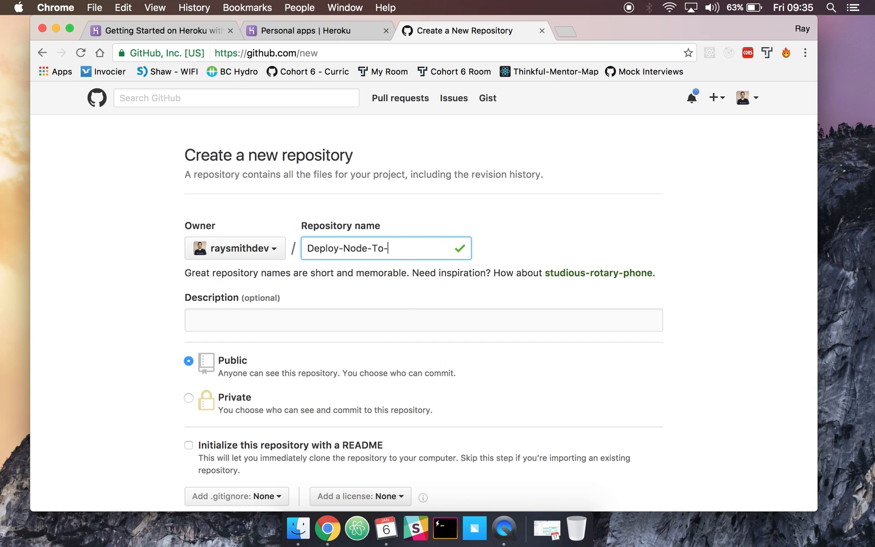
text(Heroku-Tutor)
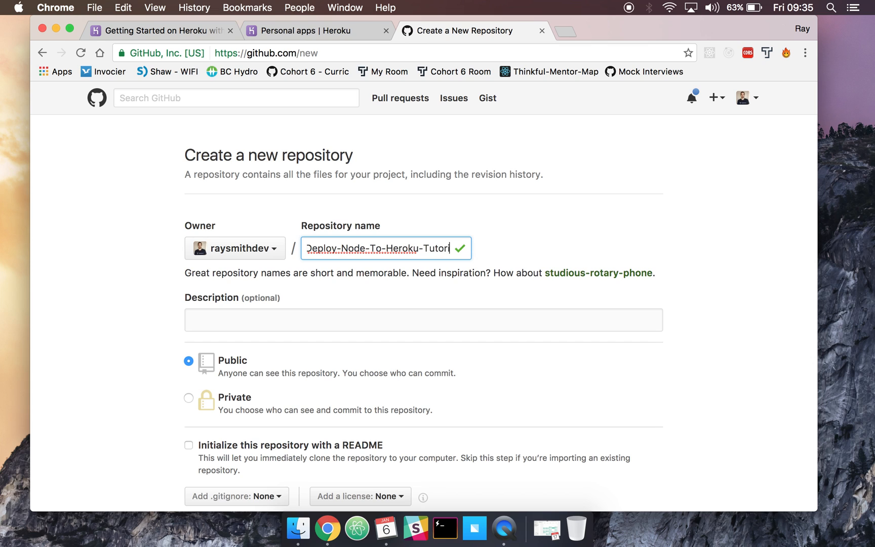
scroll(down, 3)
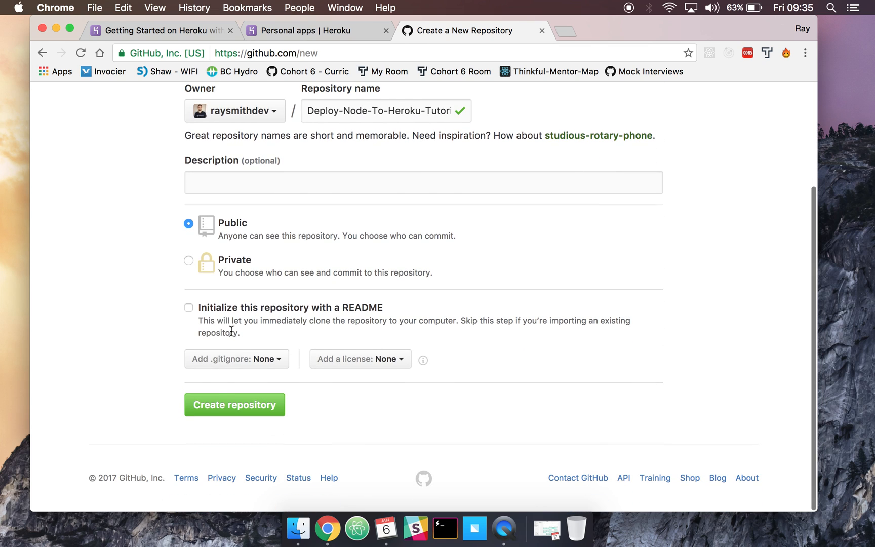
click(234, 404)
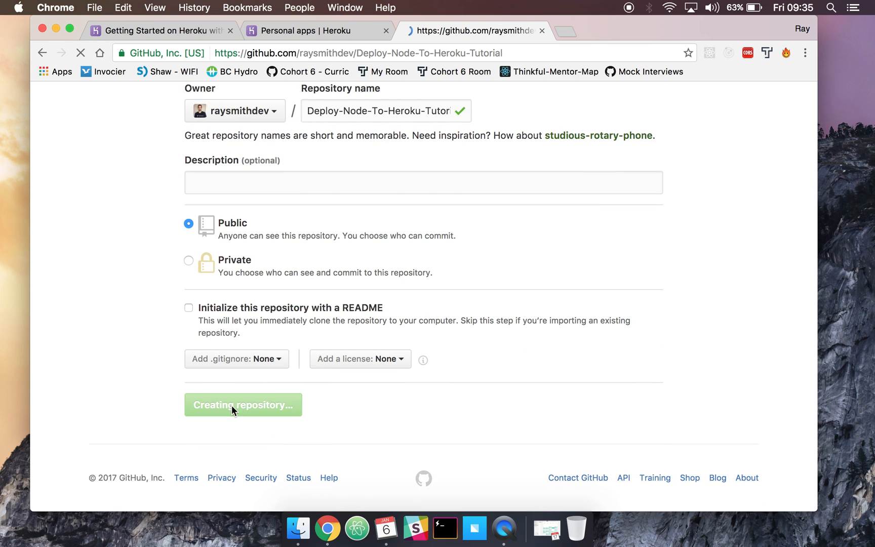
Copy the repository's HTTPS clone URL from Quick setup and switch to Hyper
click(243, 404)
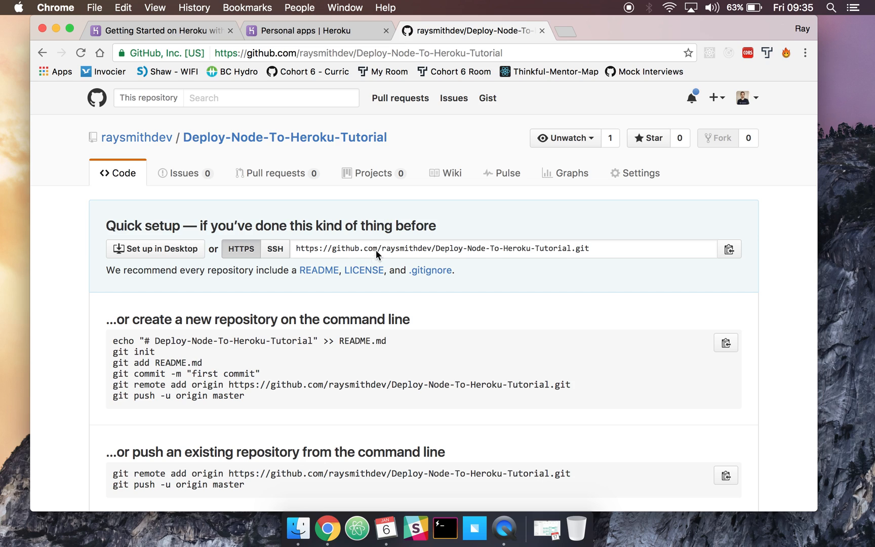
click(436, 248)
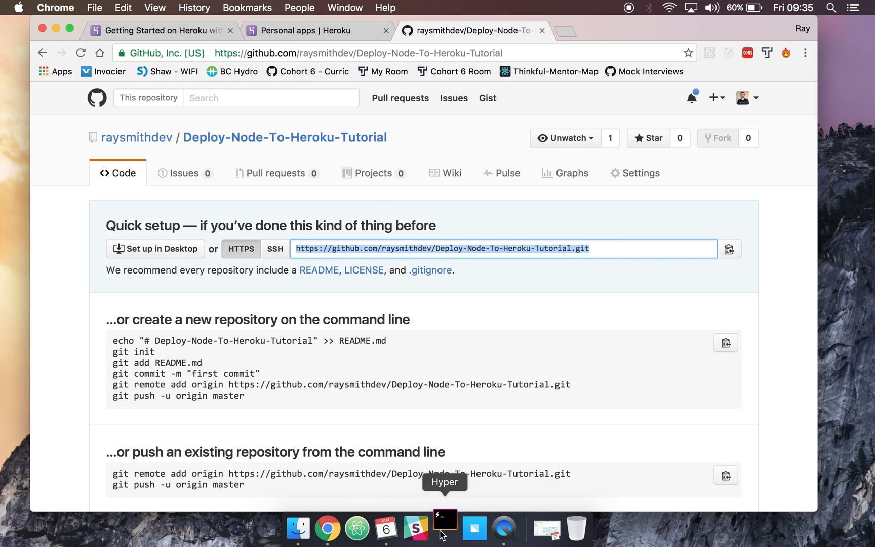
click(445, 527)
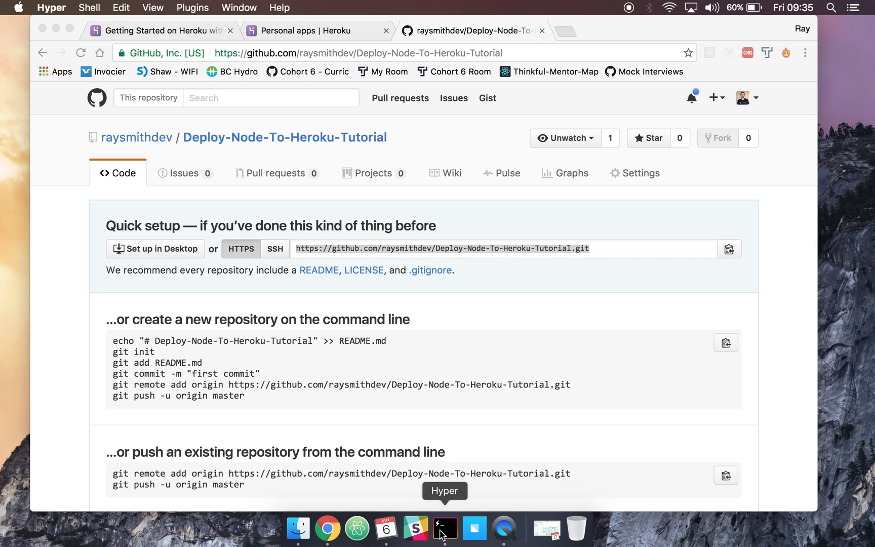
Clone the repository with git clone and cd into Deploy-Node-To-Heroku-Tutorial
click(444, 528)
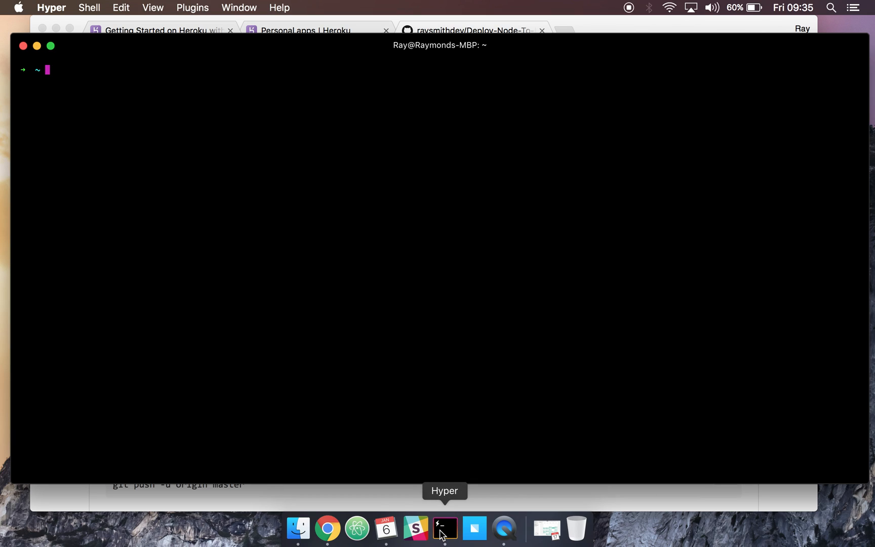
text(git clone https://github.com/raysmithdev/Deploy-Node-To-Heroku-Tutorial.git)
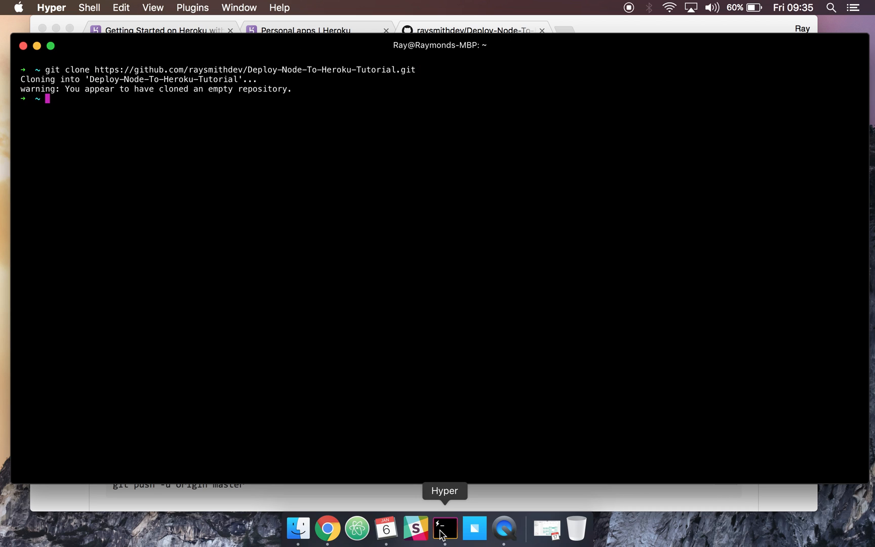
text(cd)
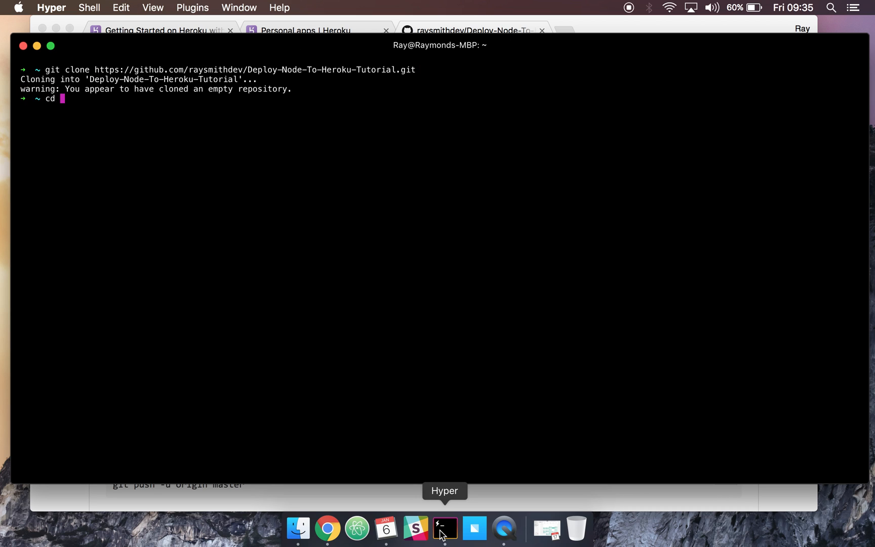
text(Deploy-Node-To-Heroku-Tutorial)
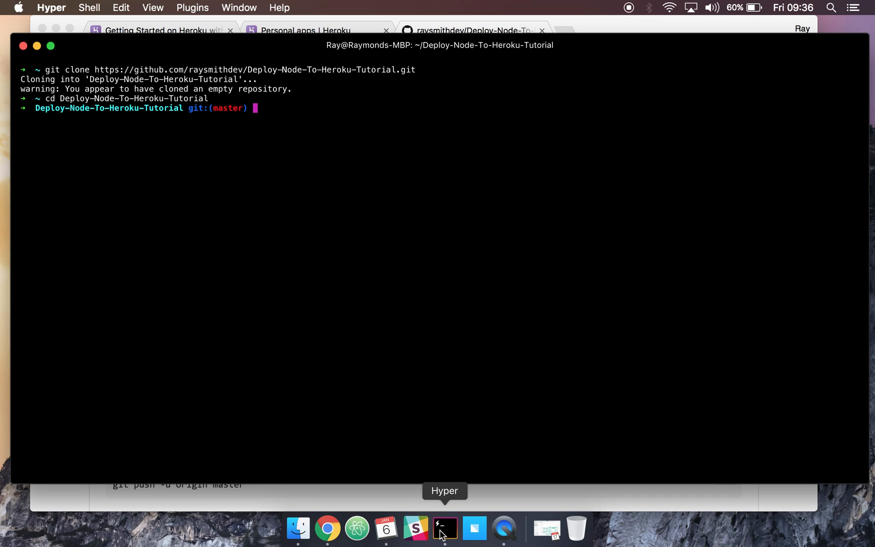
Generate a default package.json with npm init, cancelling the interactive prompts
text(npm ini)
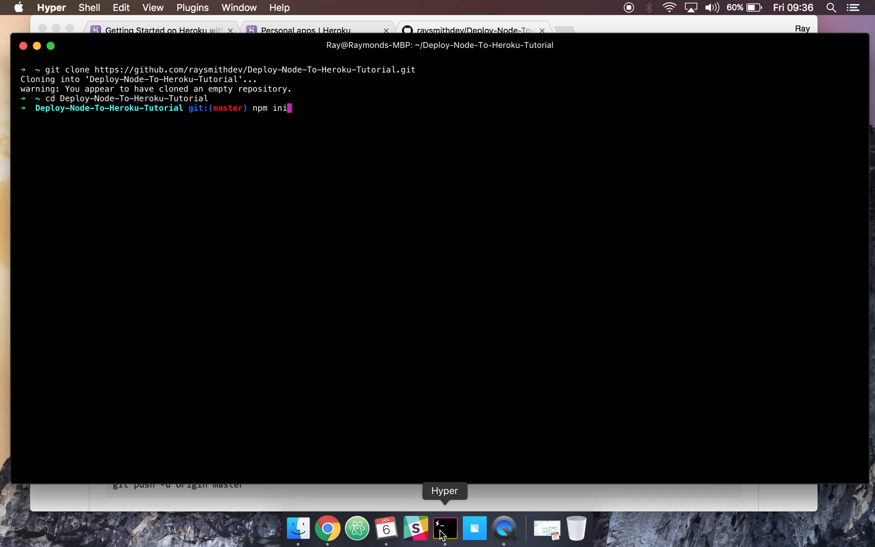
key(enter)
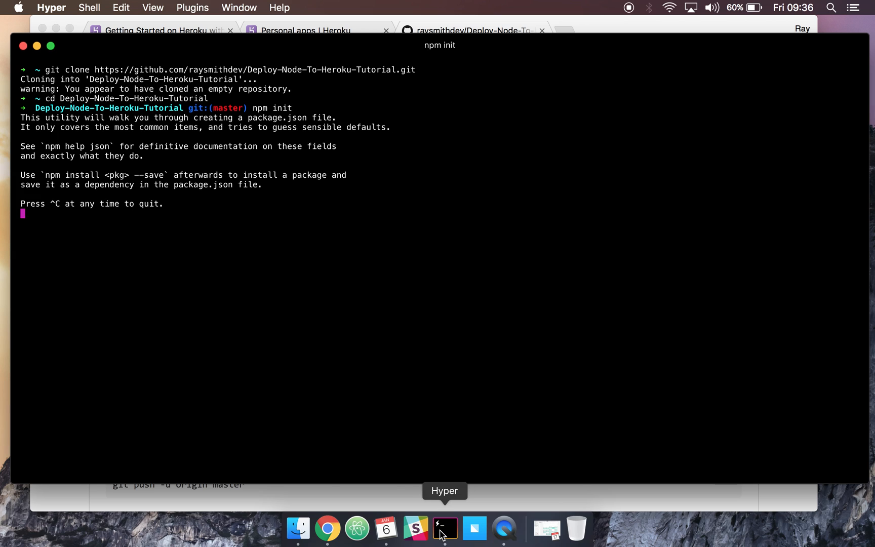
key(enter)
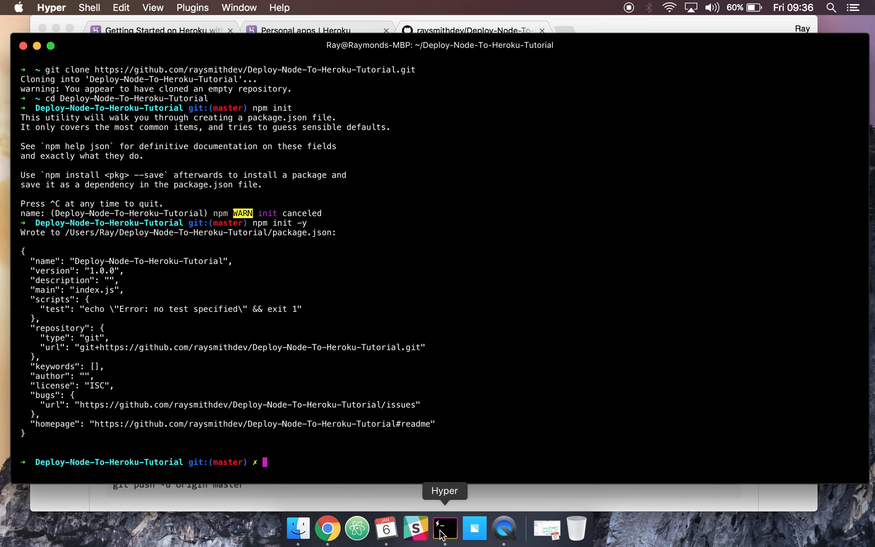
Run npm install --save express in the project folder
text(npm inst)
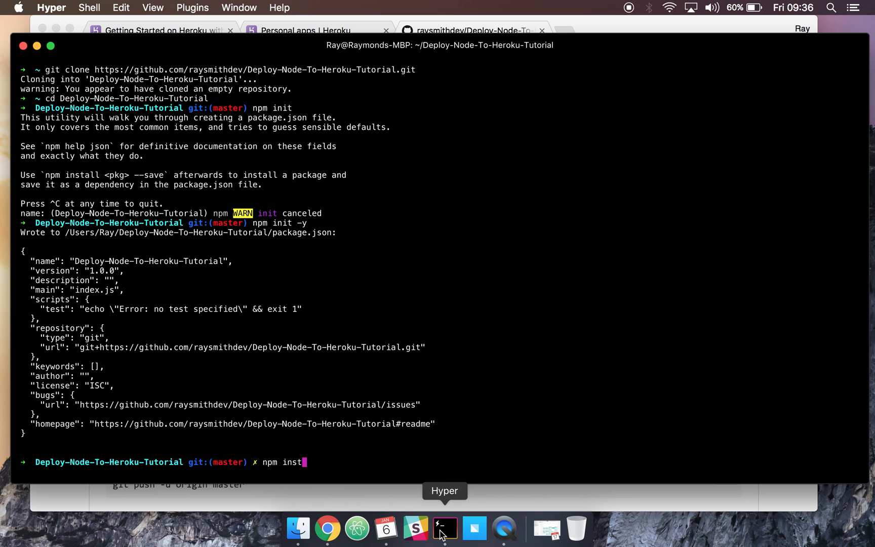
text(all --S)
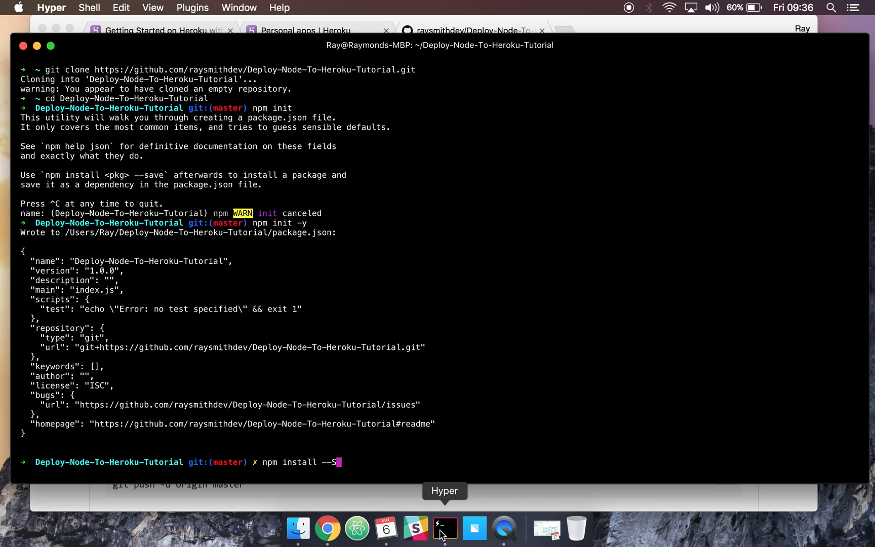
text(ave)
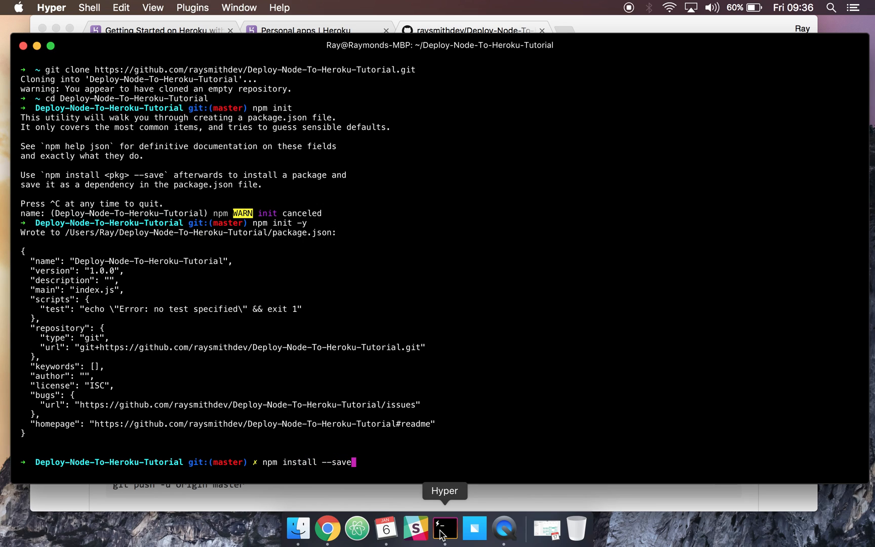
text(express)
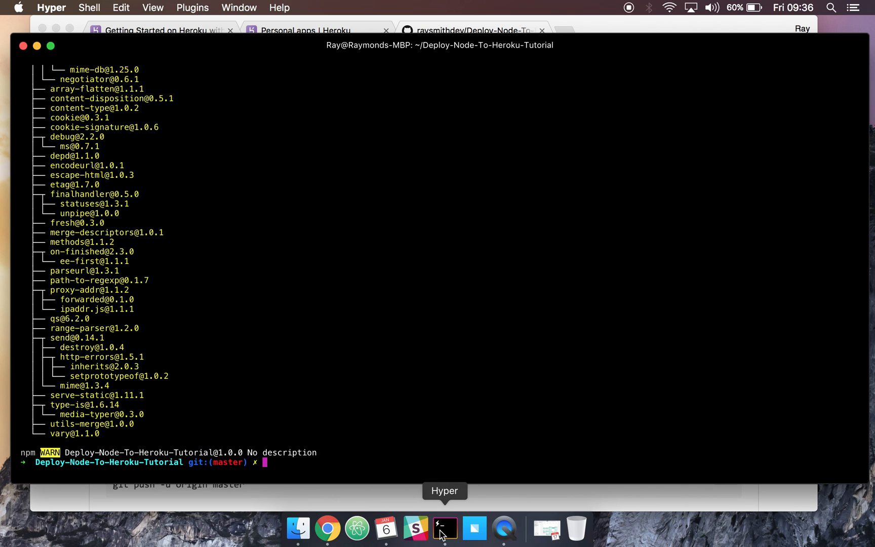
Create a public folder, server.js, and public/index.html, then return to the project root
text(mkdir public)
text(to)
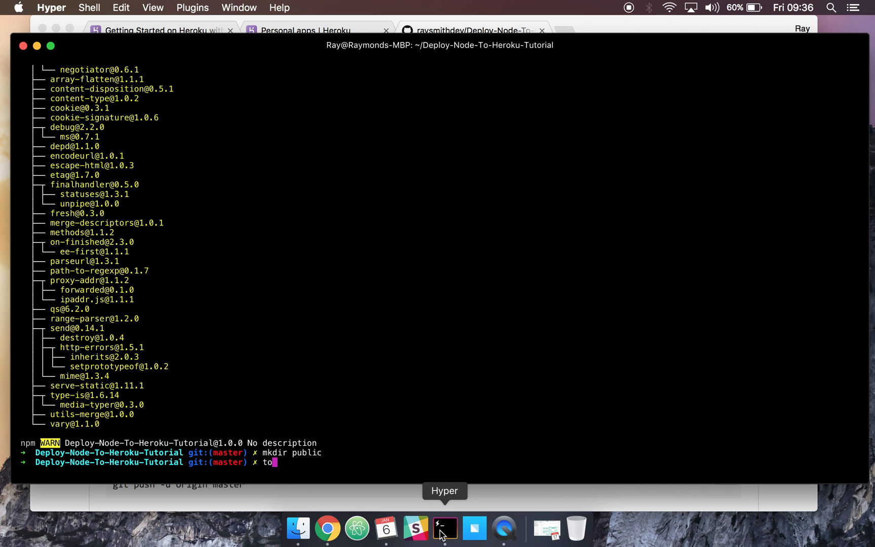
text(uch server.js)
text(touc)
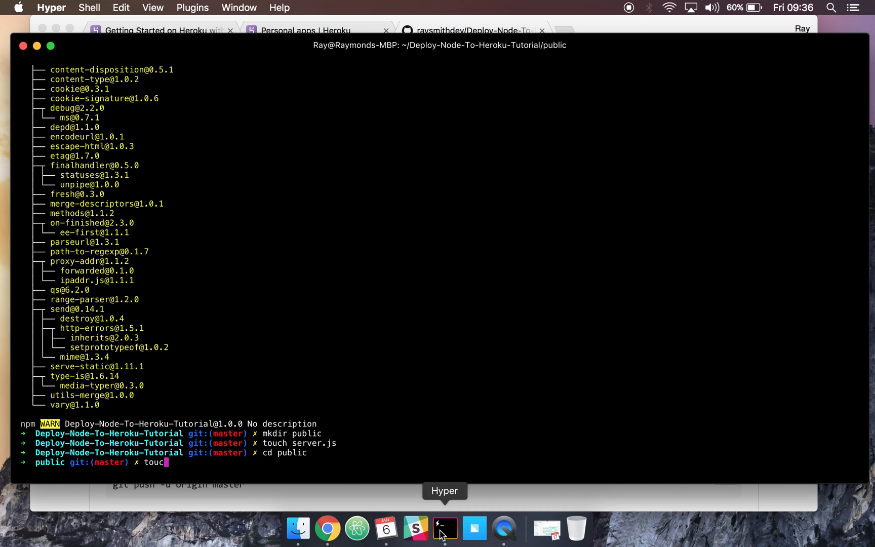
text(h index.html)
text(cd .)
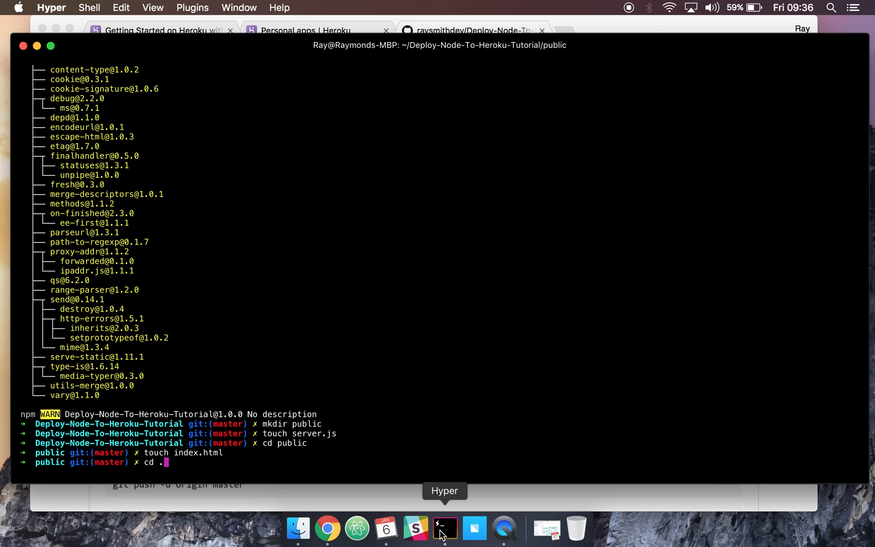
text(a)
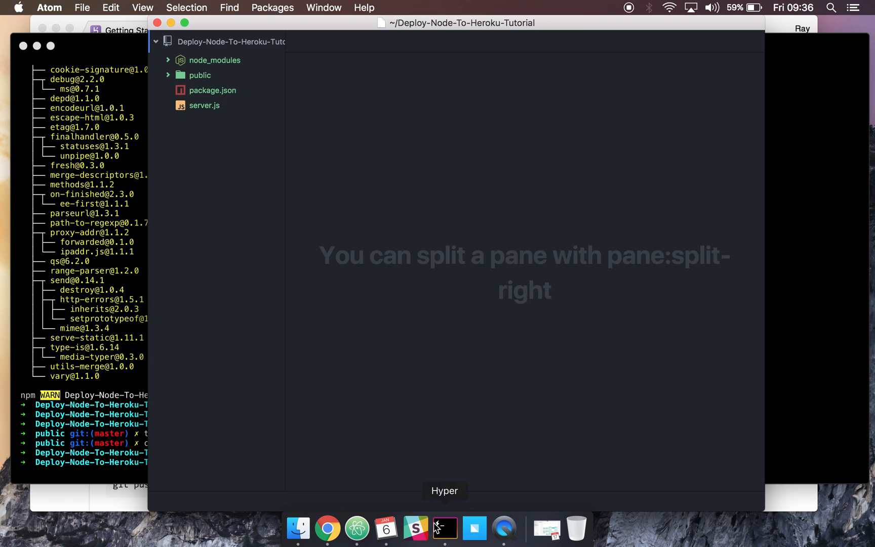
In server.js, require Express, create the app and serve the public folder statically
click(204, 105)
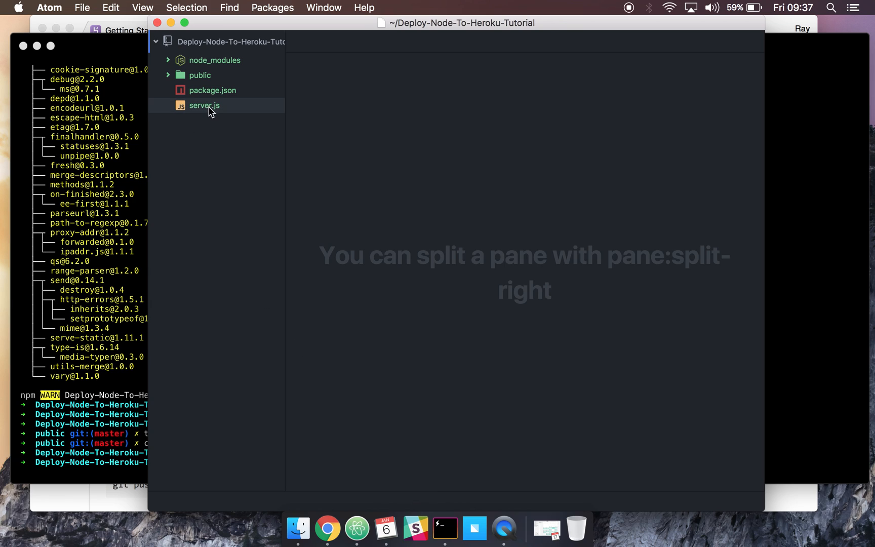
text(const expre)
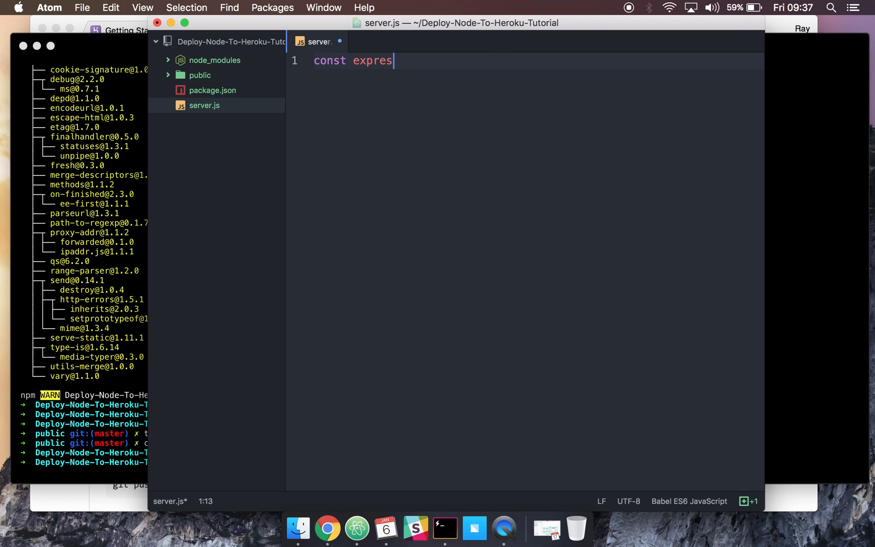
text(s = require)
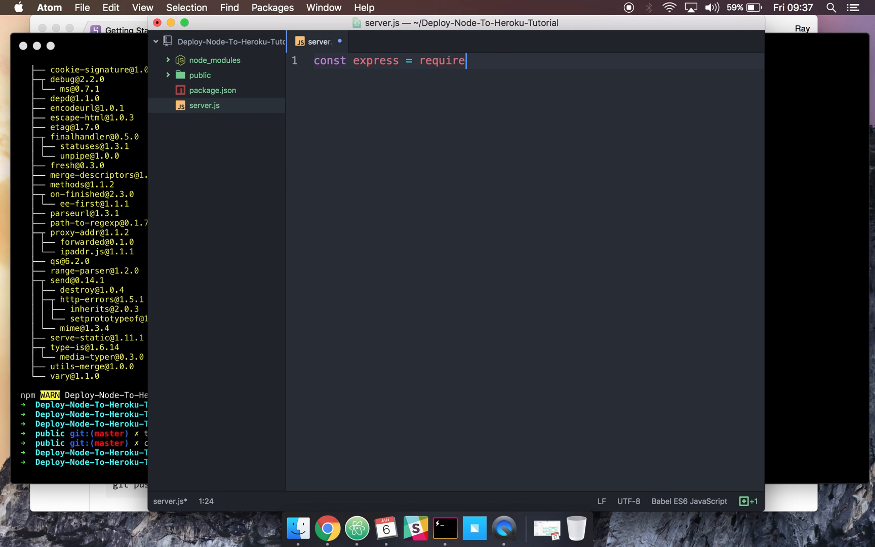
text(('express'))
text(const app =)
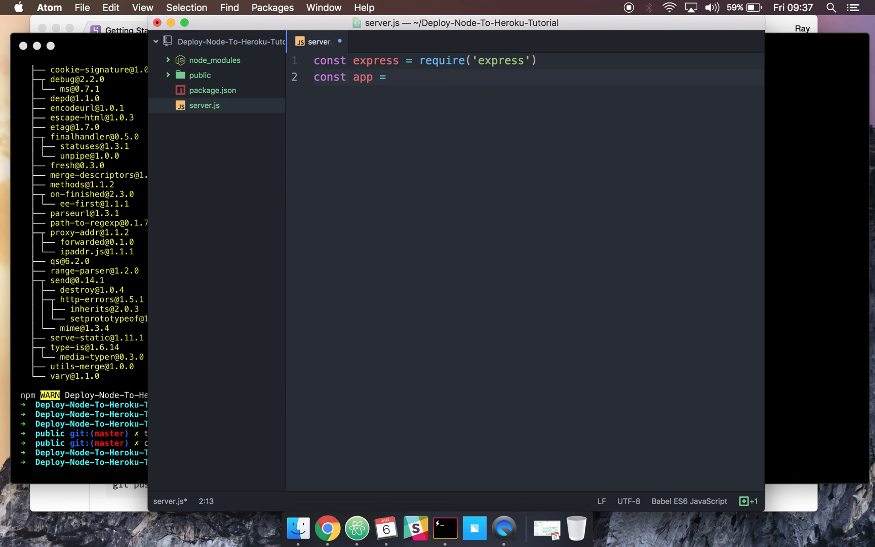
text(express()
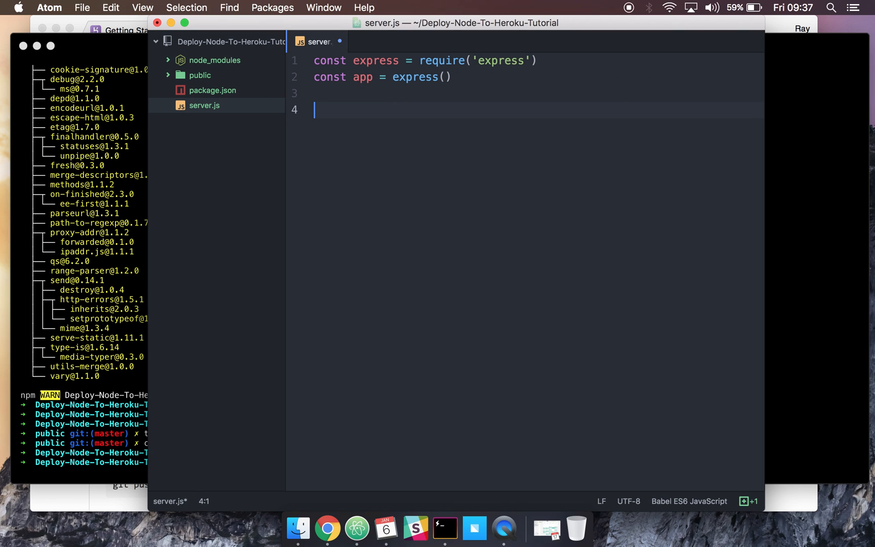
text(app.use)
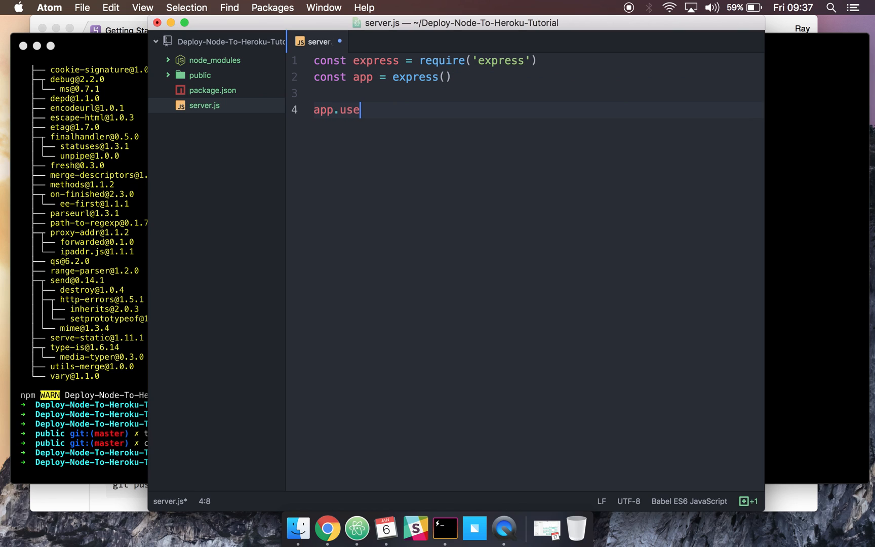
text((express.static(')
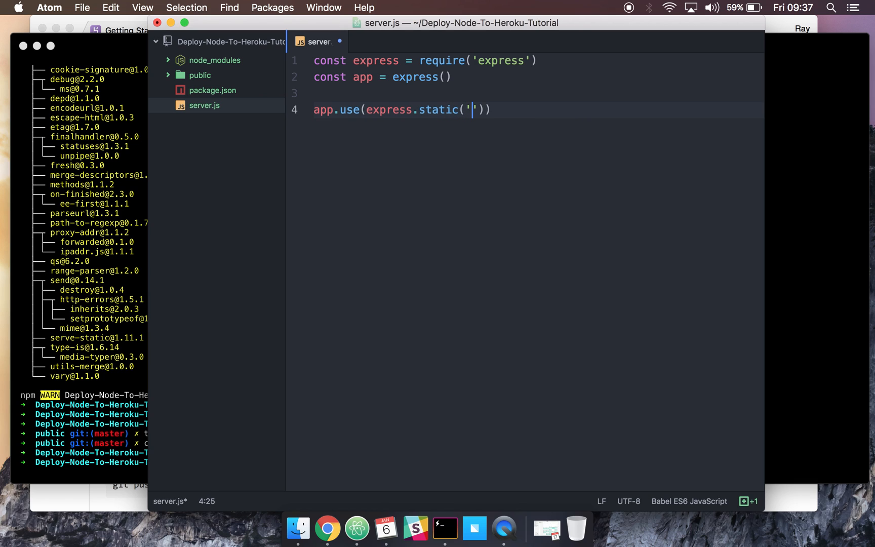
text(public)
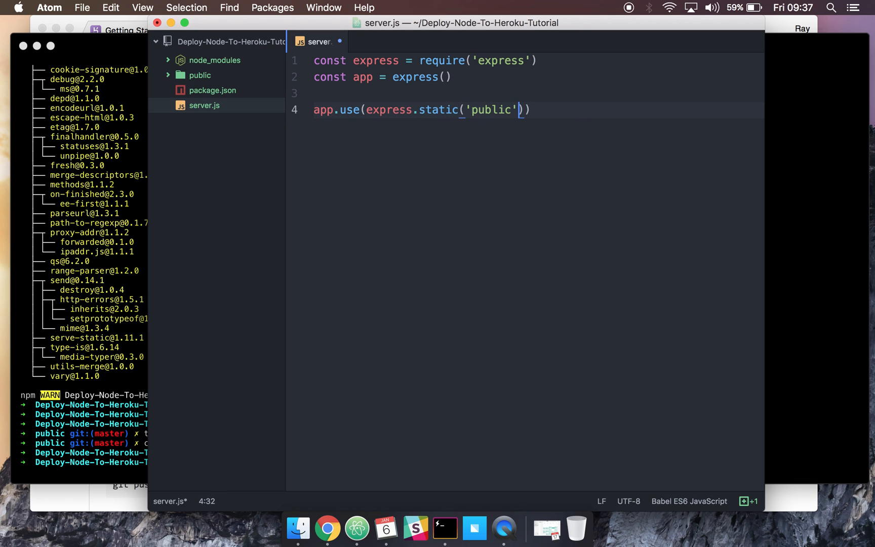
Add app.listen on process.env.PORT || 8080, logging 'All is ok'
text(app.)
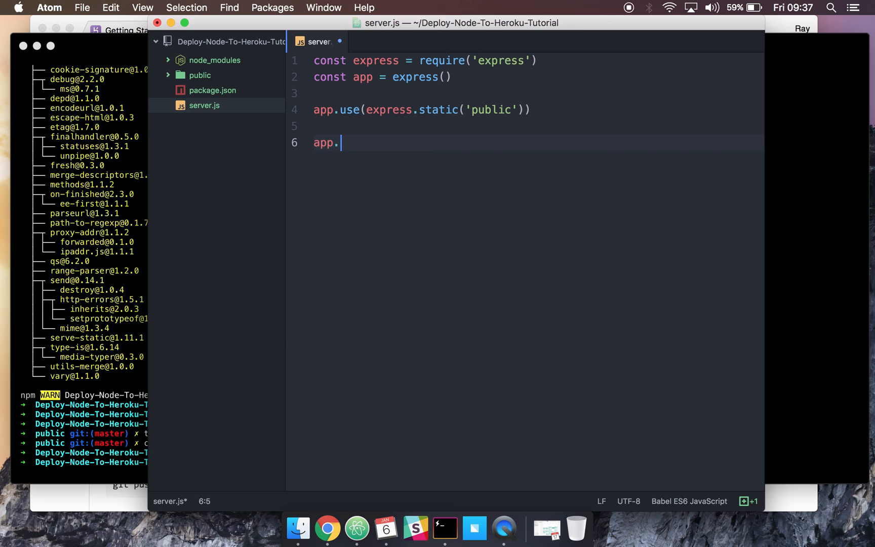
text(listen())
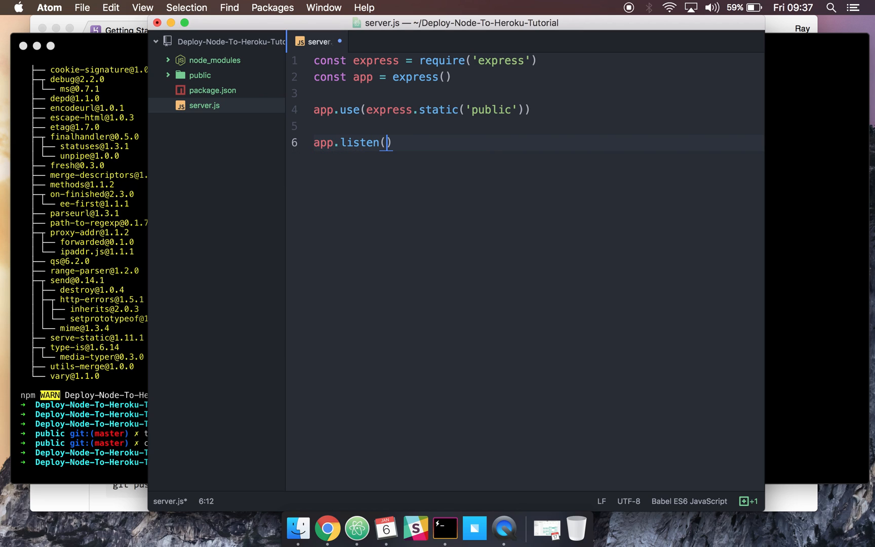
text(process.e)
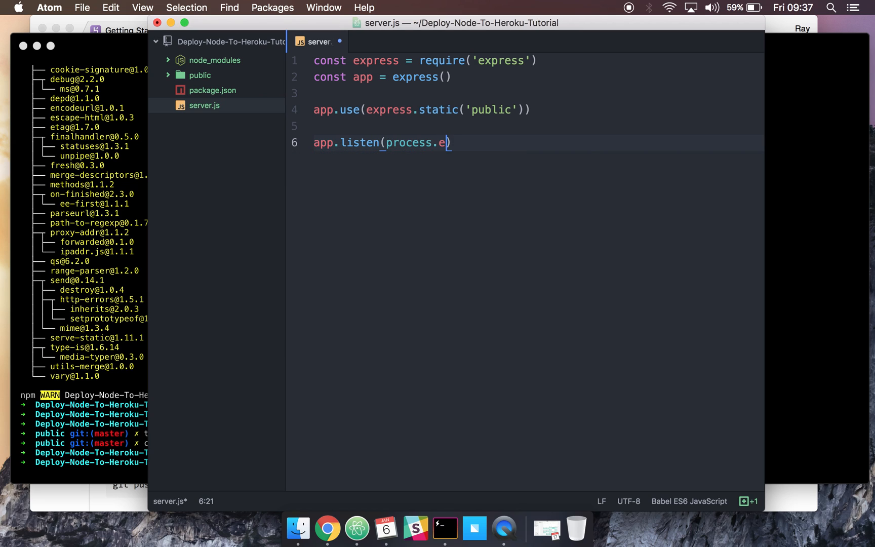
text(nv.)
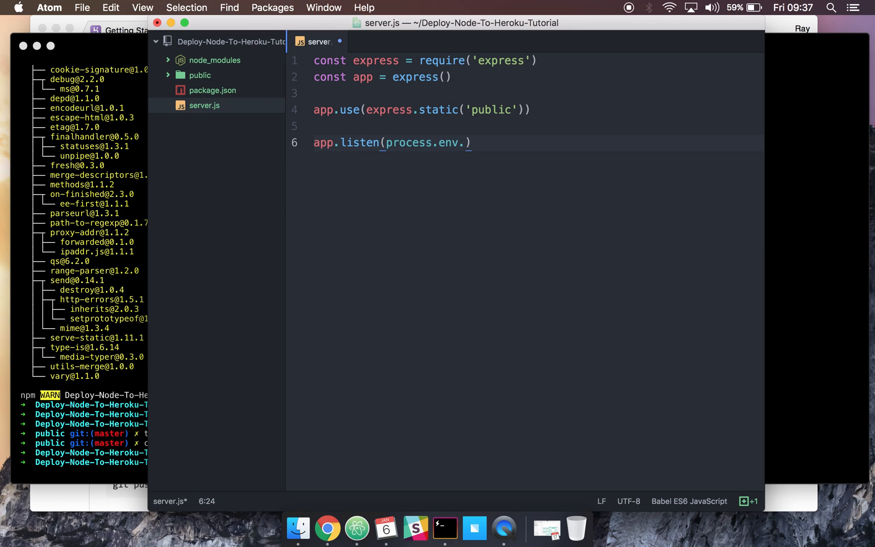
text(PORT)
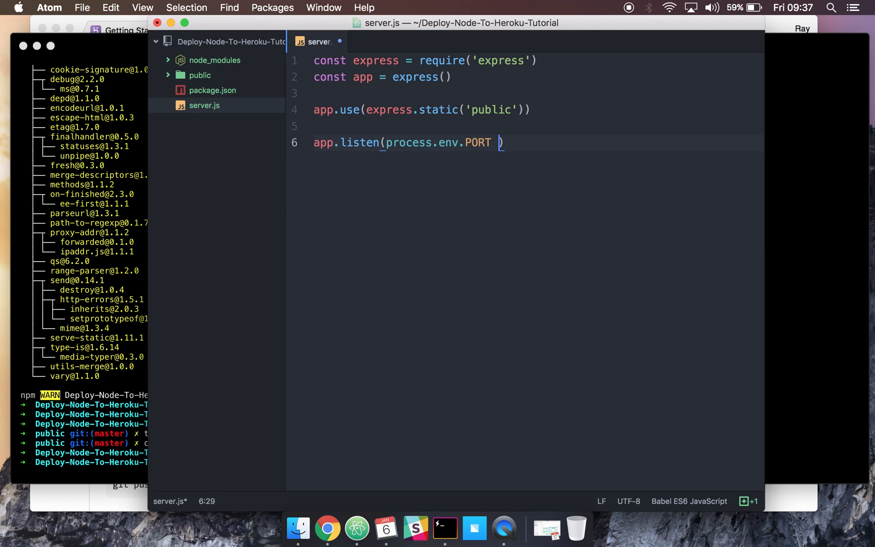
text(|| 8080)
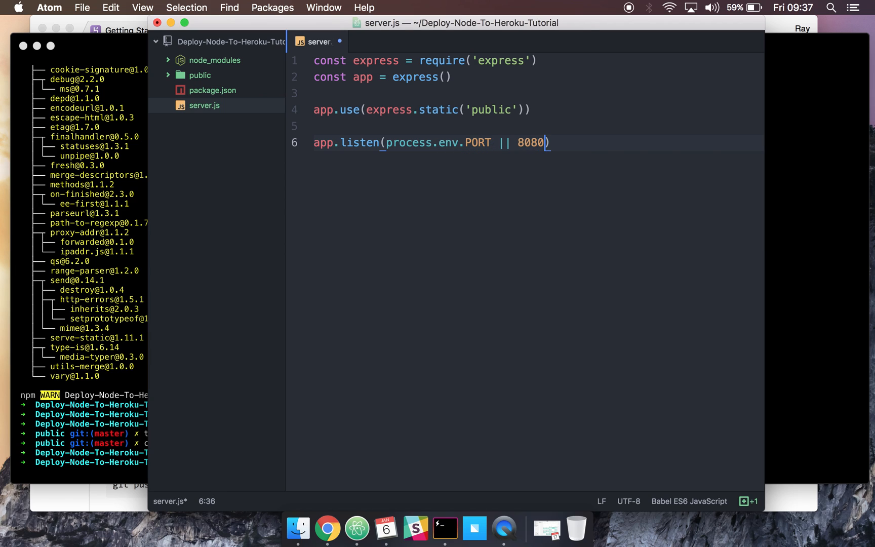
text(, () => console.log();)
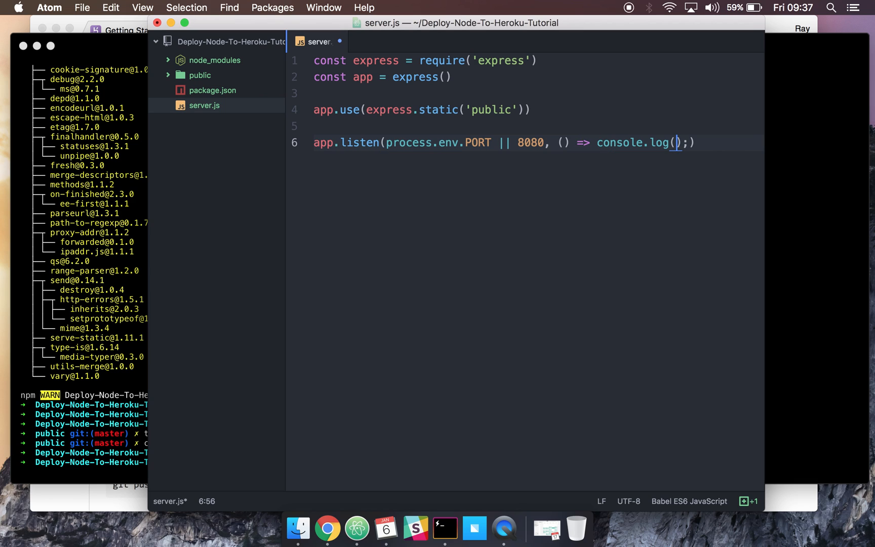
text(')
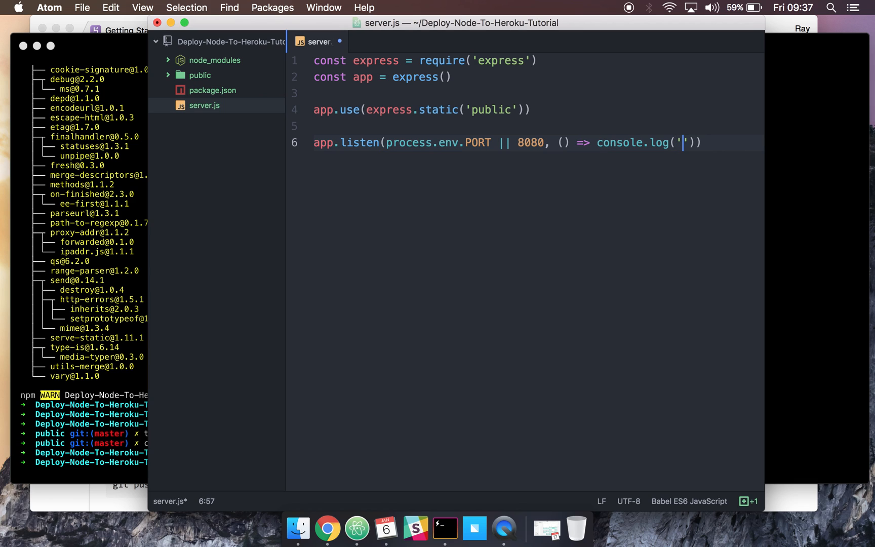
text(All isok)
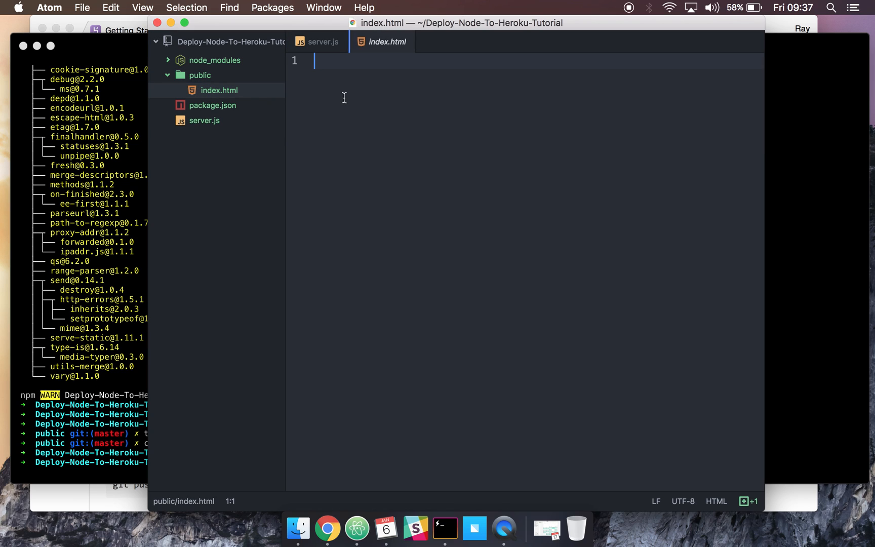
Write an html/head/body page in index.html with an <h1>Hello World!</h1> heading
text(<html>)
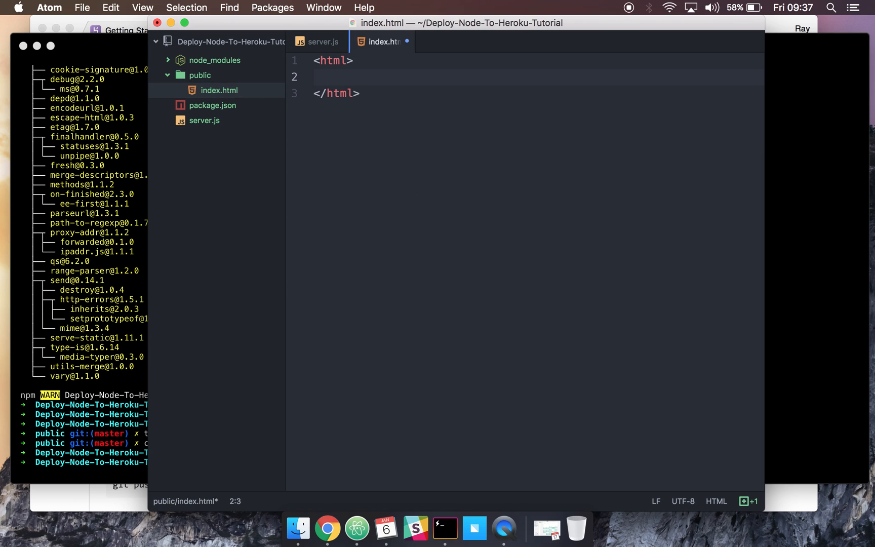
text(<head>)
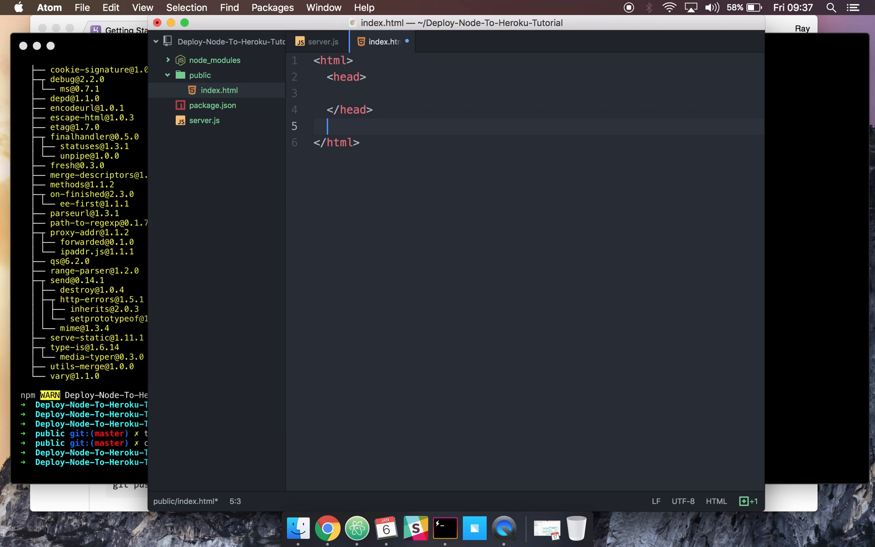
text(<body>)
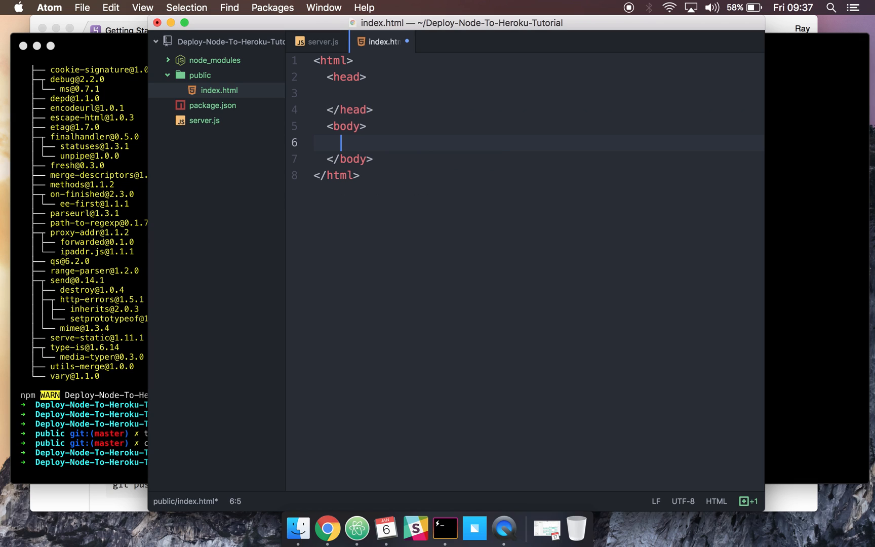
text(<h1>Hell</h1>)
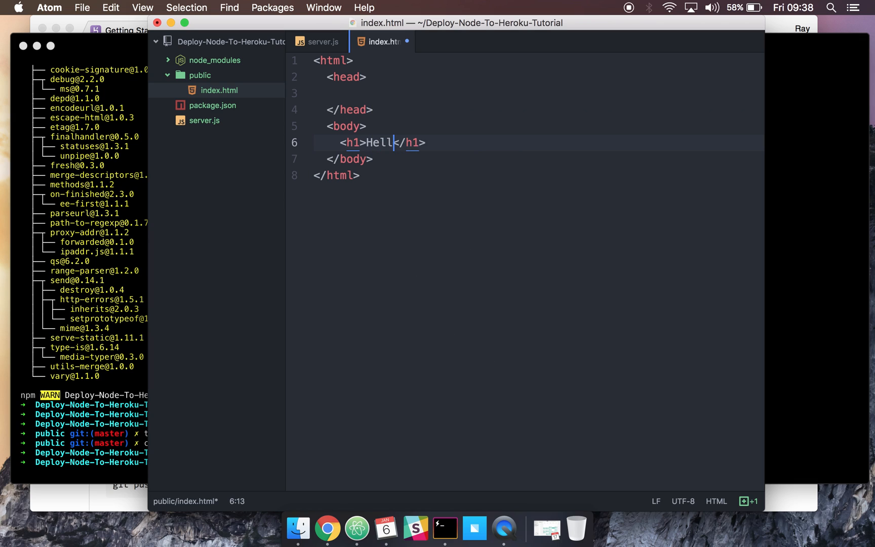
text(o World!)
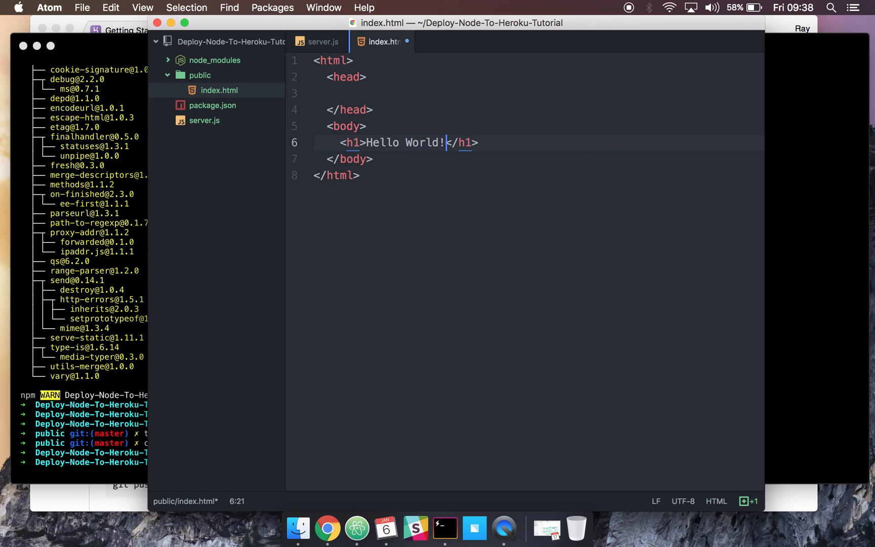
click(322, 42)
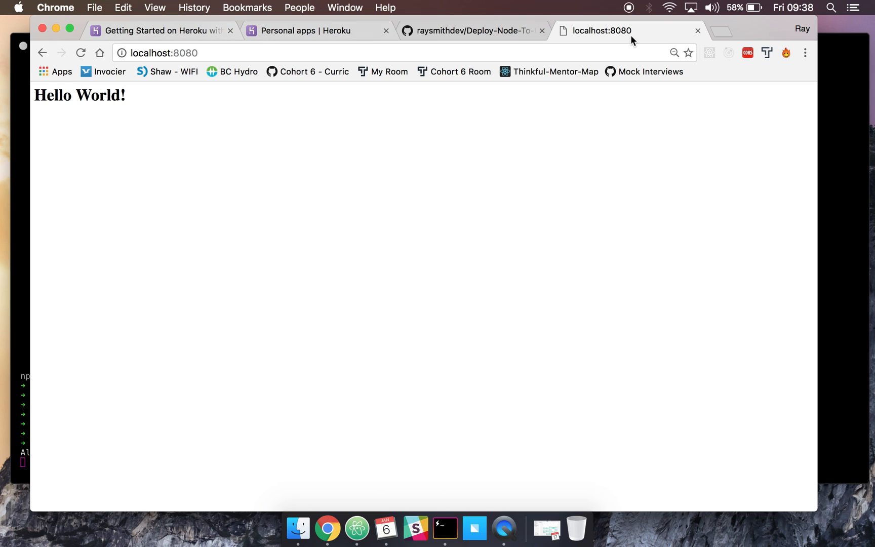
Search for heroku in a new Chrome tab
text(heroku)
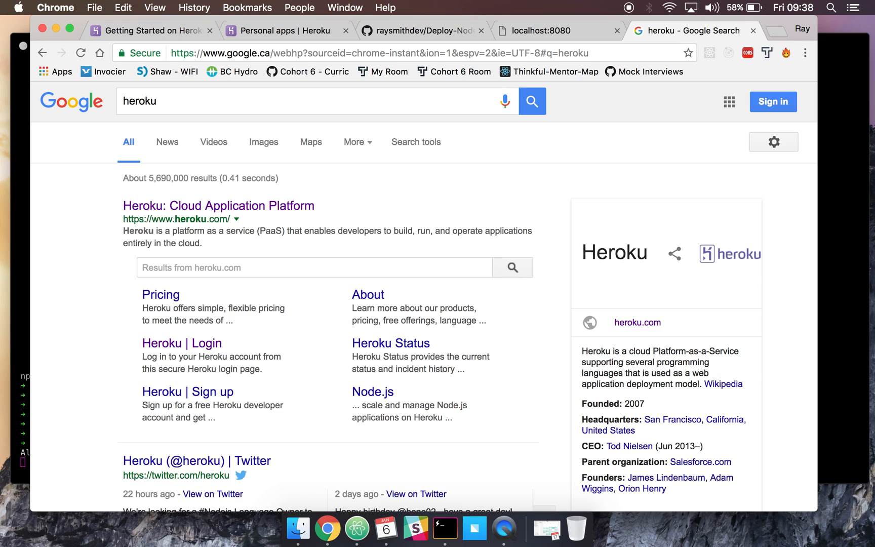
Open the protected-meadow-44190 app's Settings tab and scroll down to Delete App
click(218, 205)
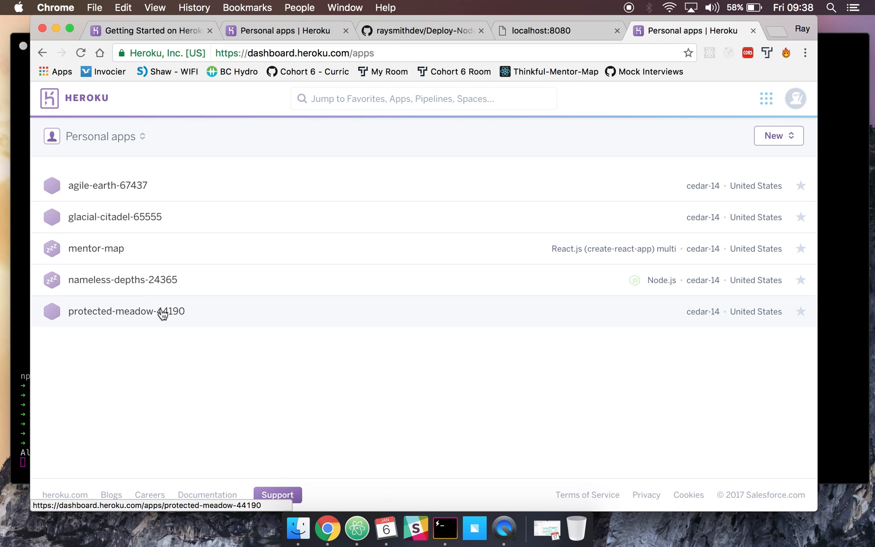
click(126, 311)
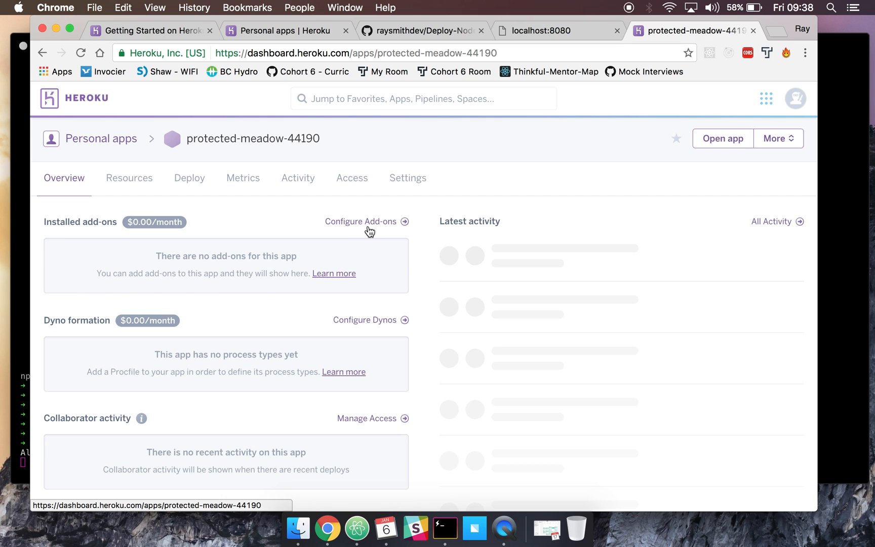
click(407, 178)
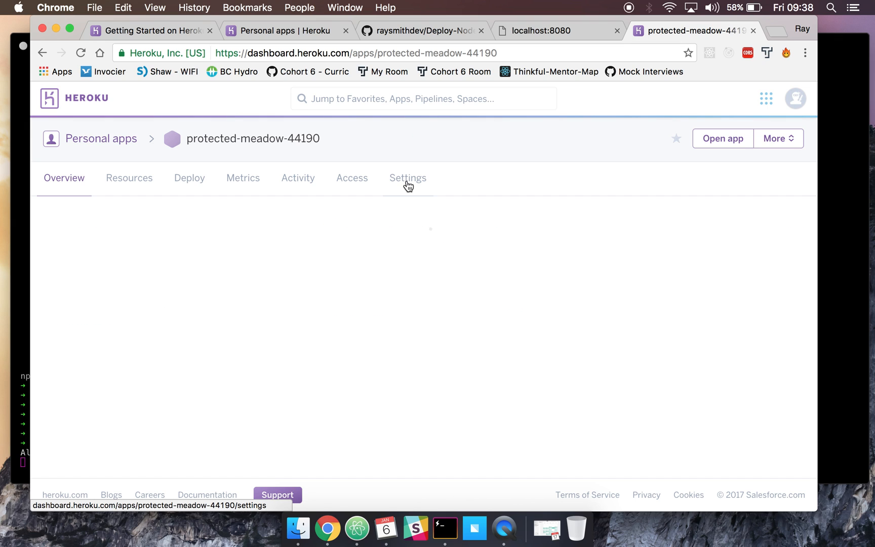
click(407, 177)
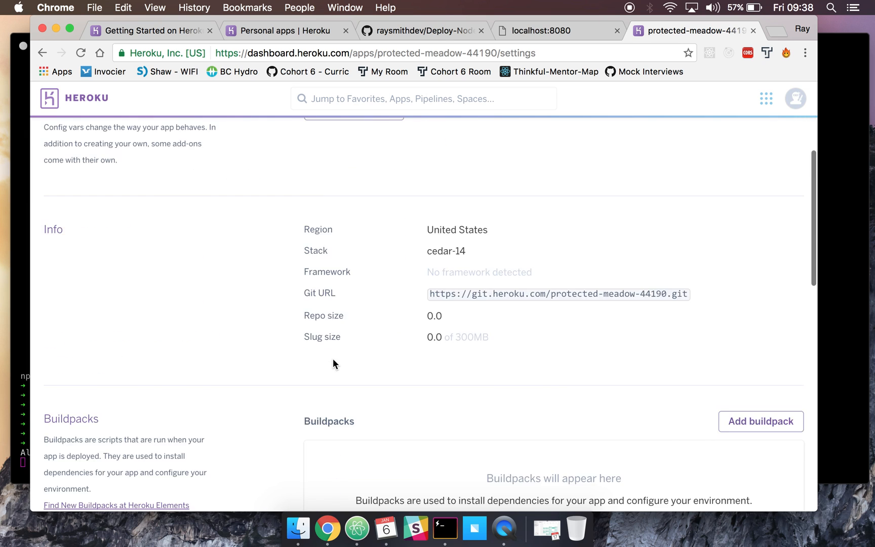
scroll(down, 3)
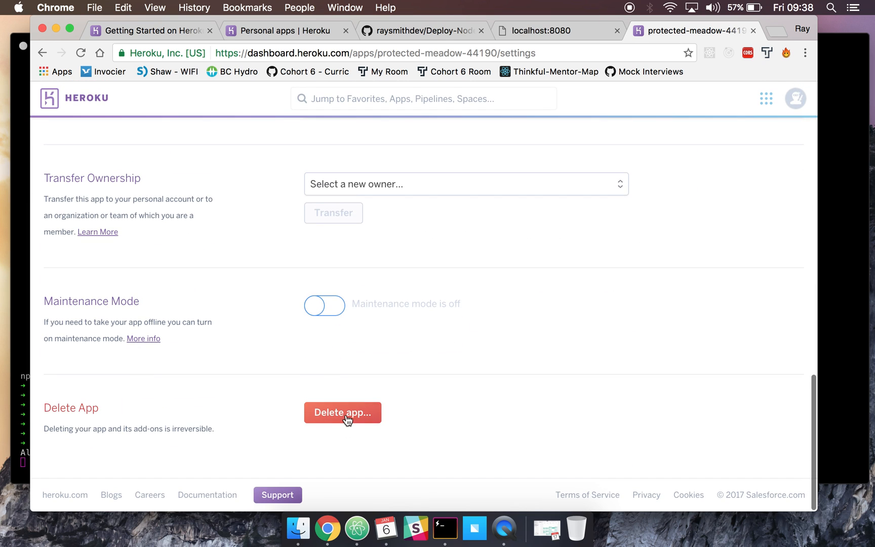
Delete the protected-meadow-44190 app, typing its name to confirm
click(343, 412)
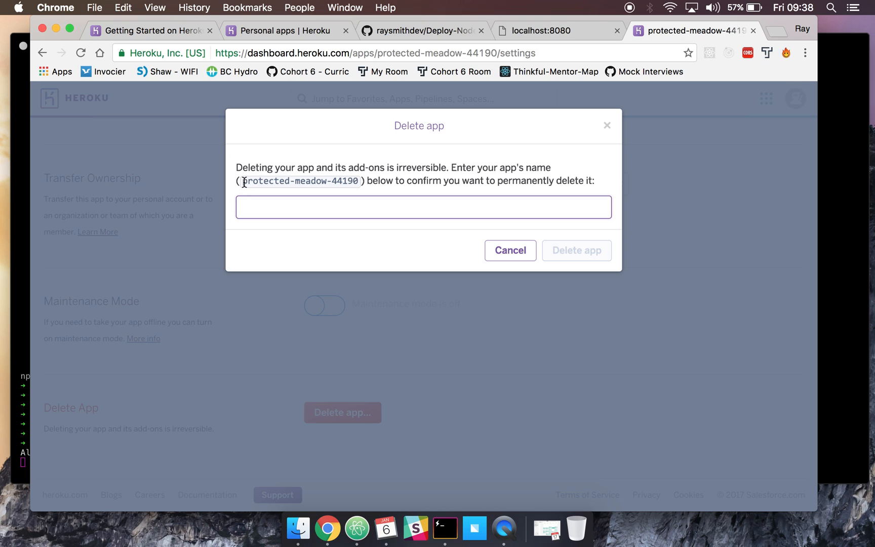
double_click(299, 181)
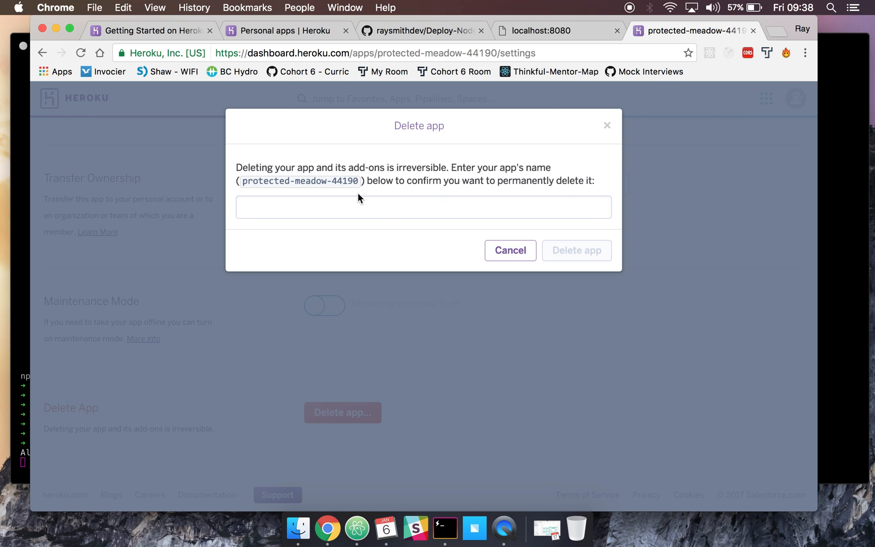
text(protected-meadow-44190)
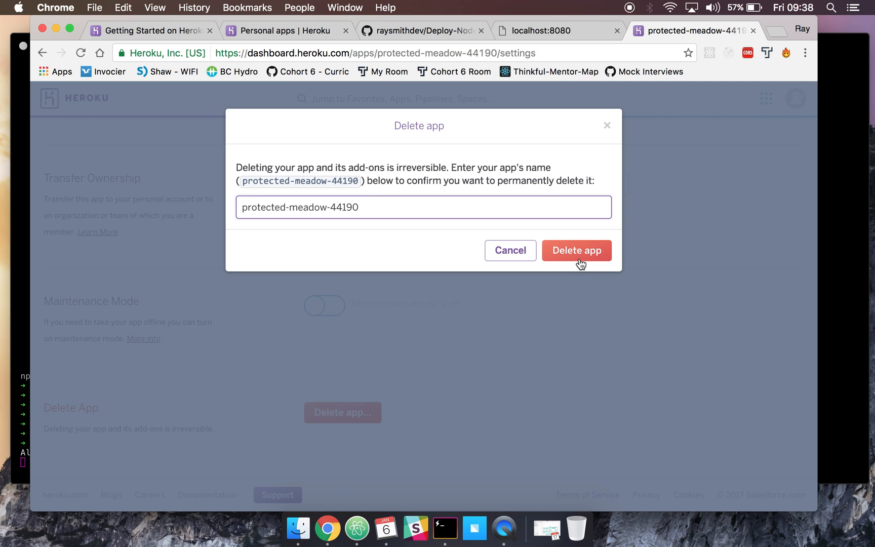
click(148, 30)
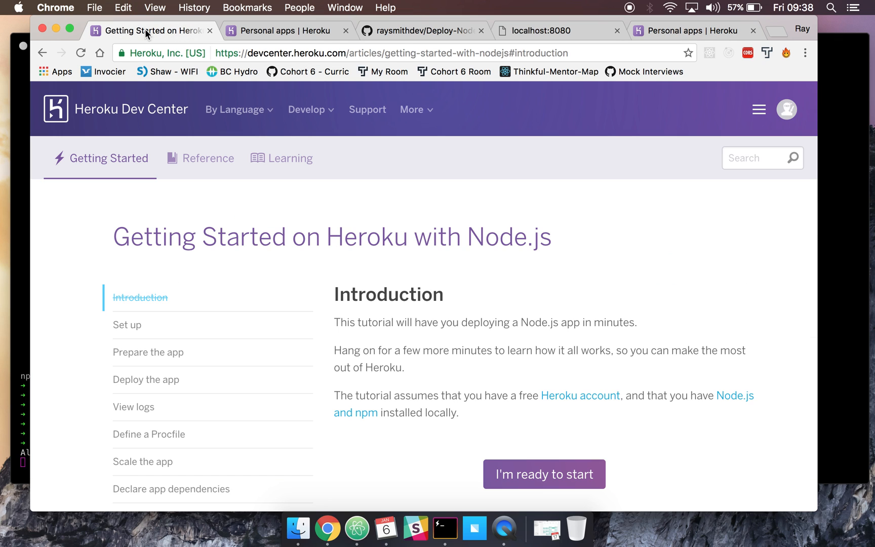
mouse_move(414, 354)
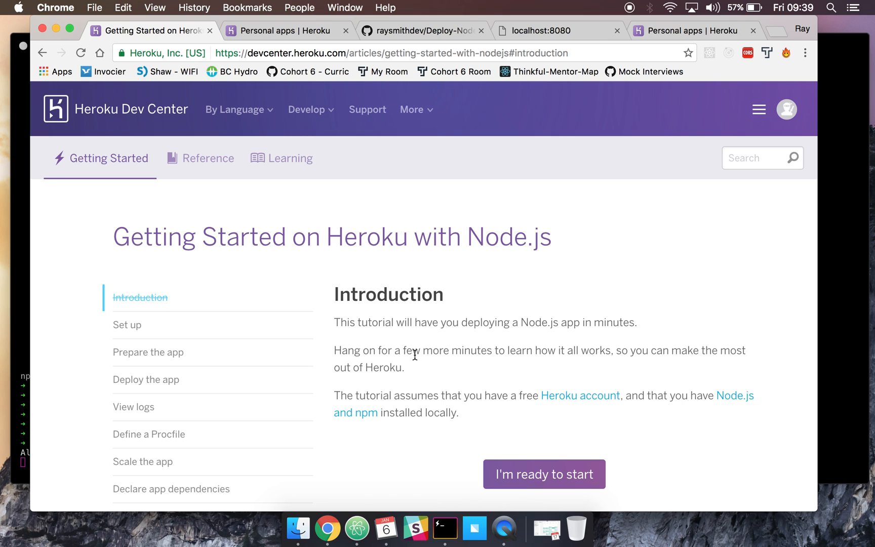
Advance the Node.js tutorial to Set up and expand the Heroku CLI download options
click(542, 474)
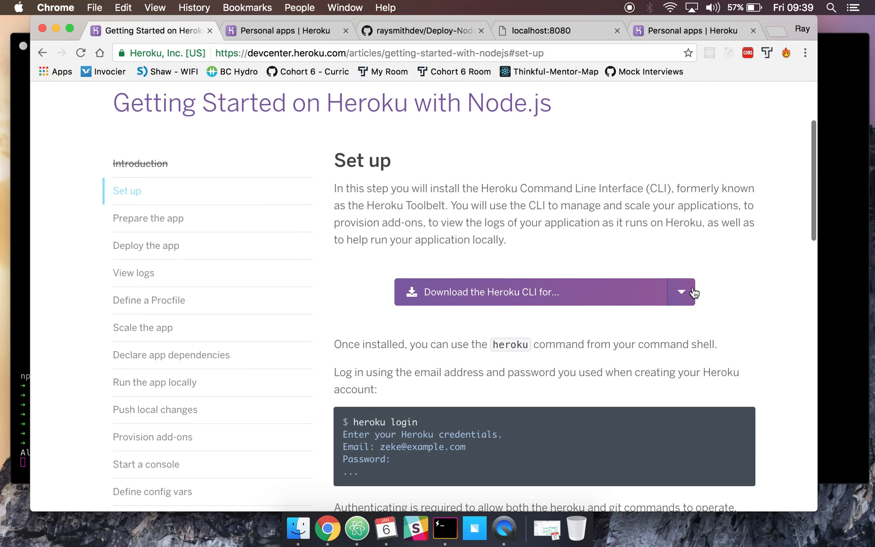
click(681, 291)
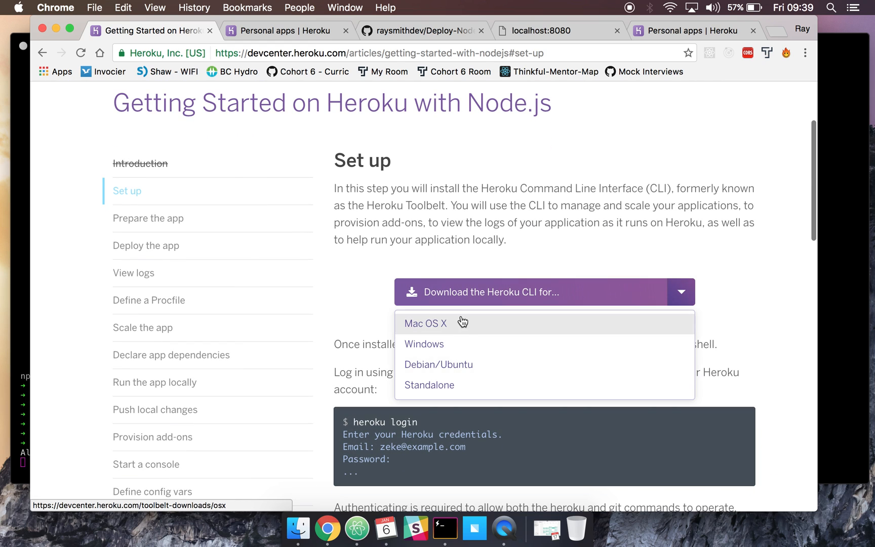
mouse_move(437, 330)
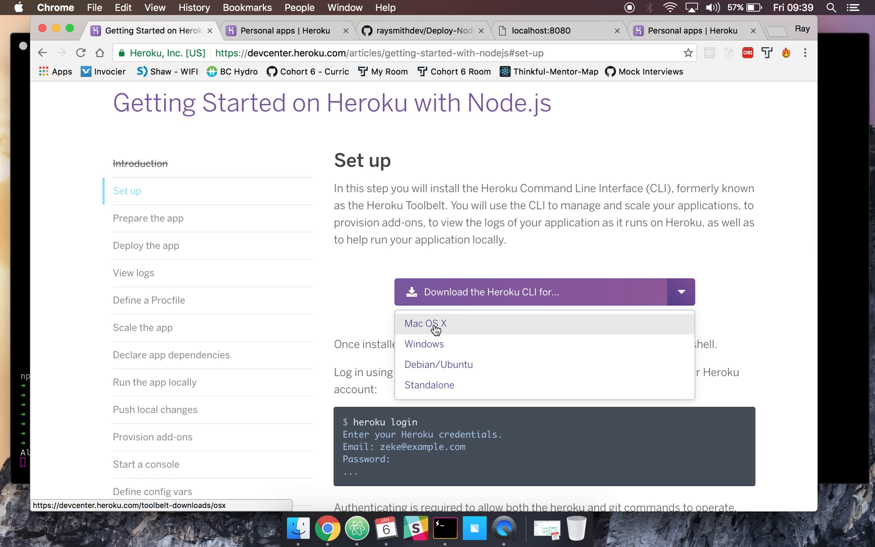
mouse_move(352, 422)
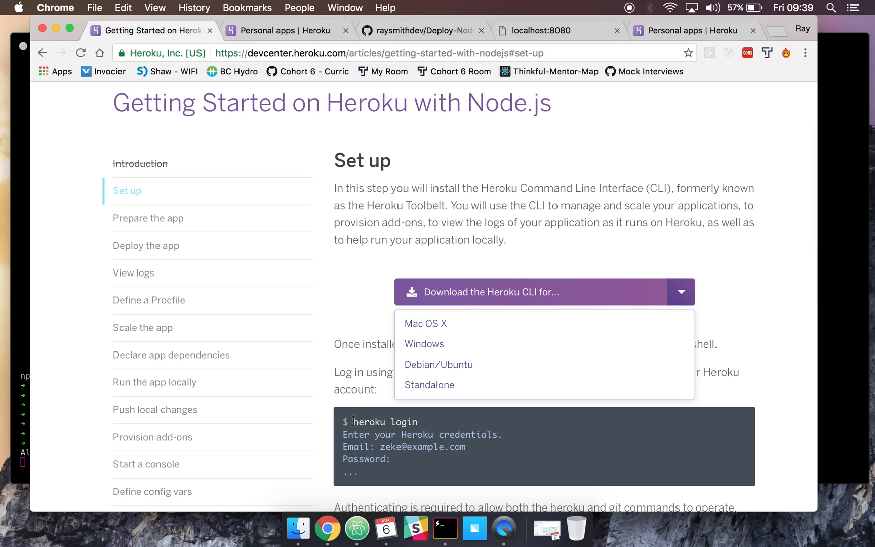
mouse_move(419, 415)
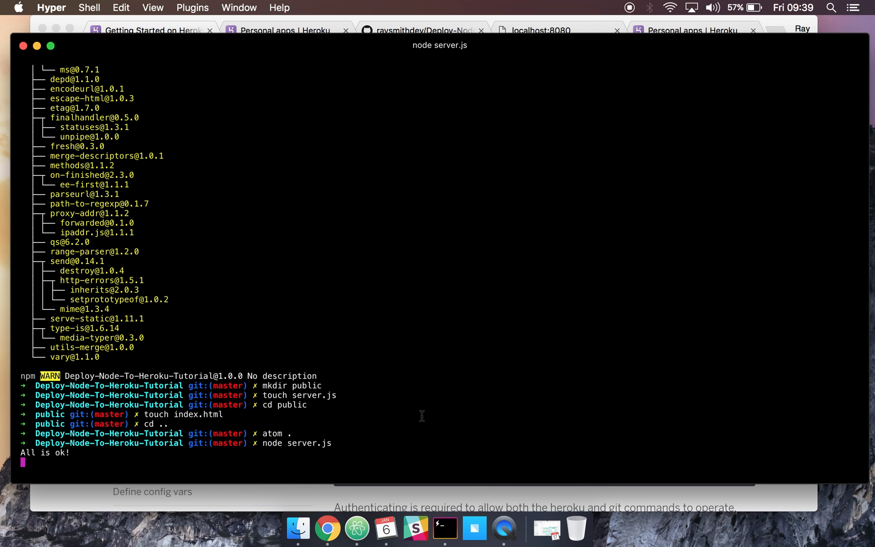
Stop the local server and check the installed Heroku CLI version
key(ctrl+c)
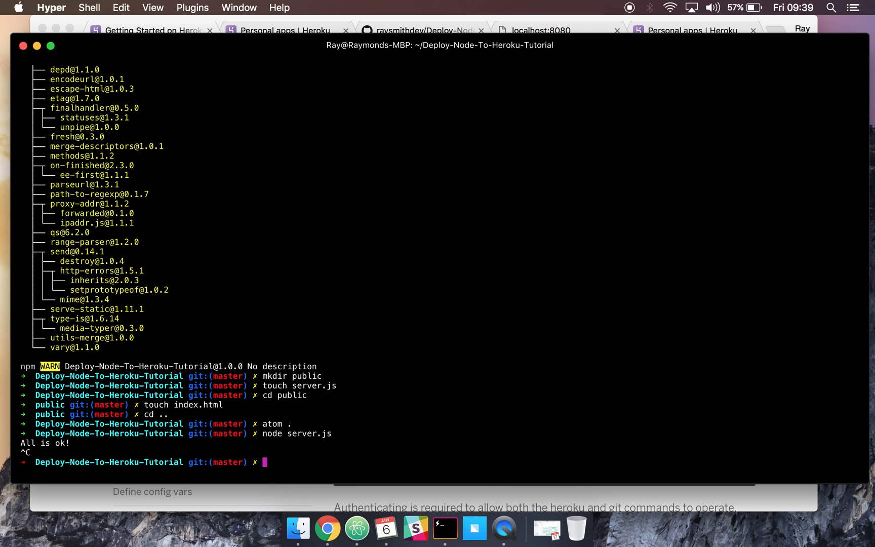
text(heroku)
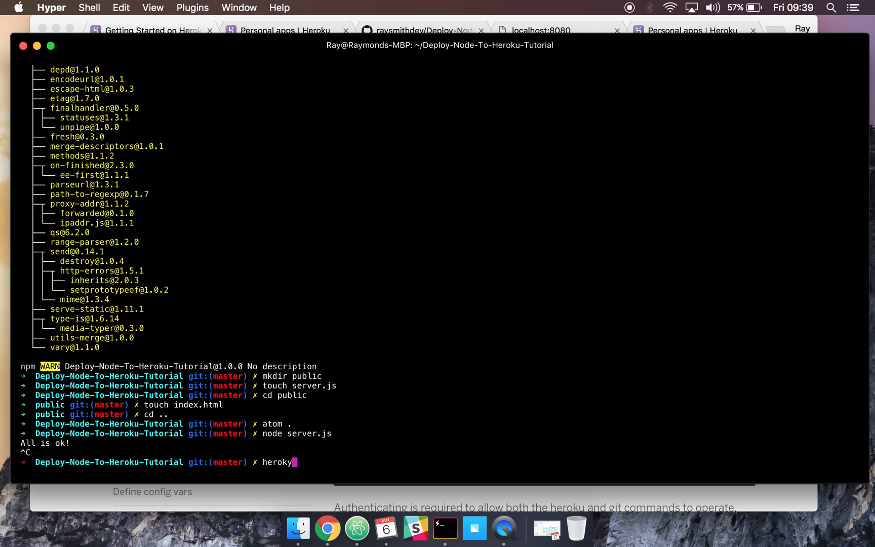
text(--)
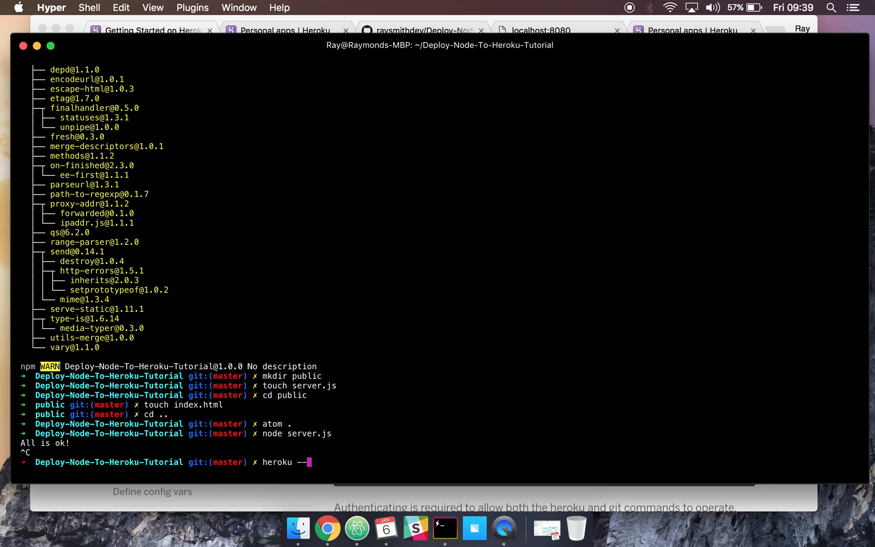
text(version)
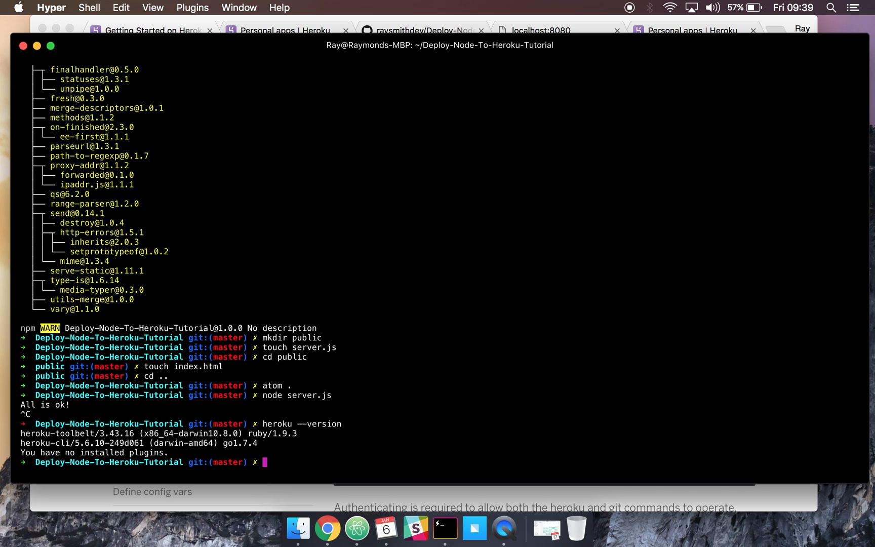
Create the Heroku app radiant-brook-55898 and stage all project files with git add
text(heroku)
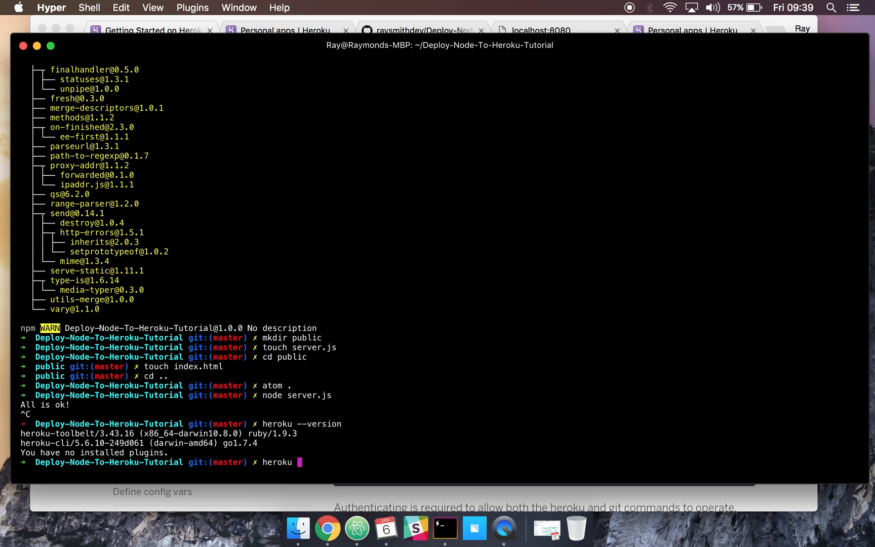
text(create)
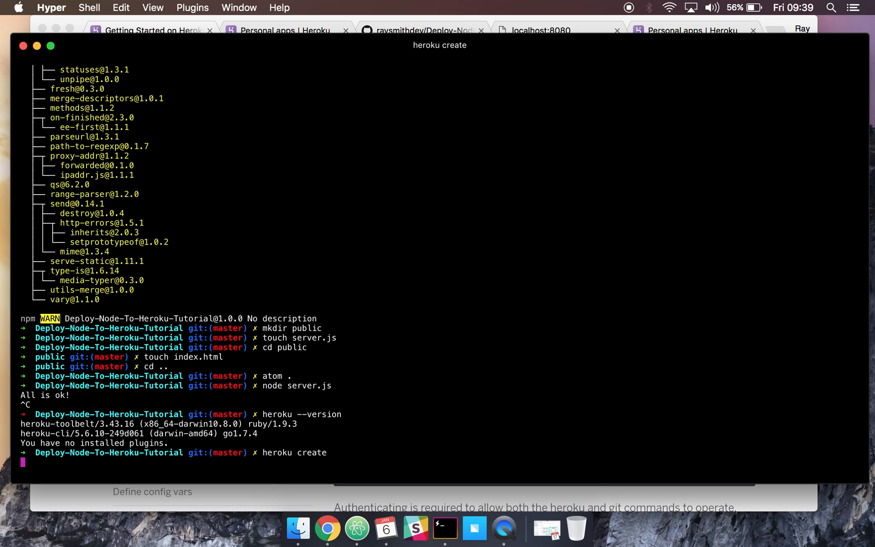
key(Return)
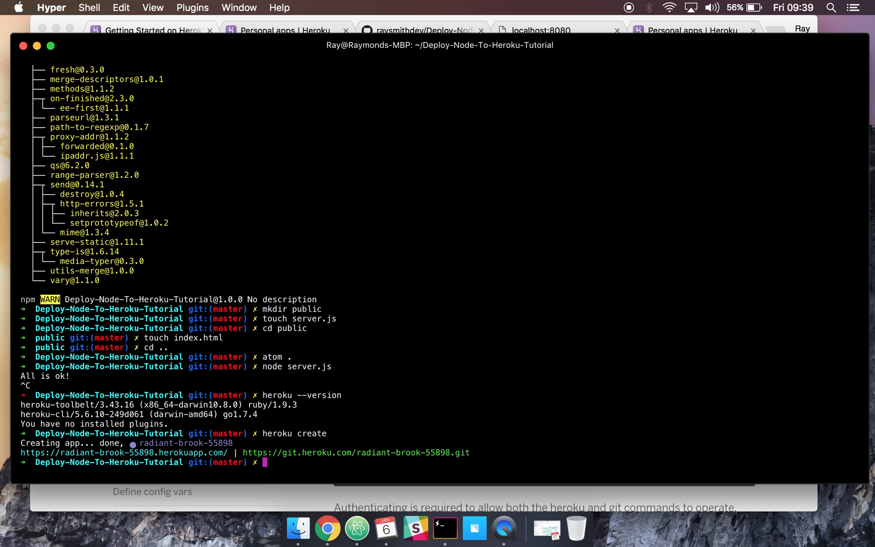
text(git add .)
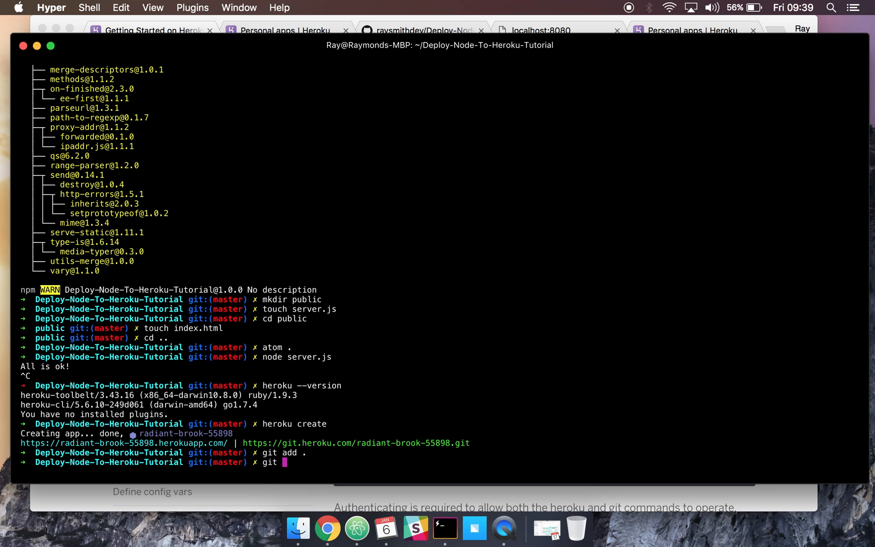
Commit with message 'Deploying', push to heroku master, and open the live app
text(commit -m ")
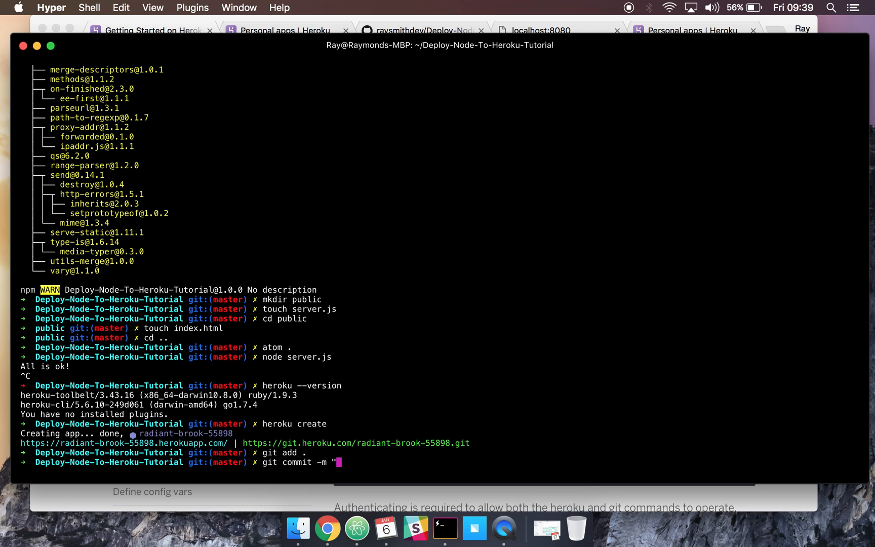
text(Deploying)
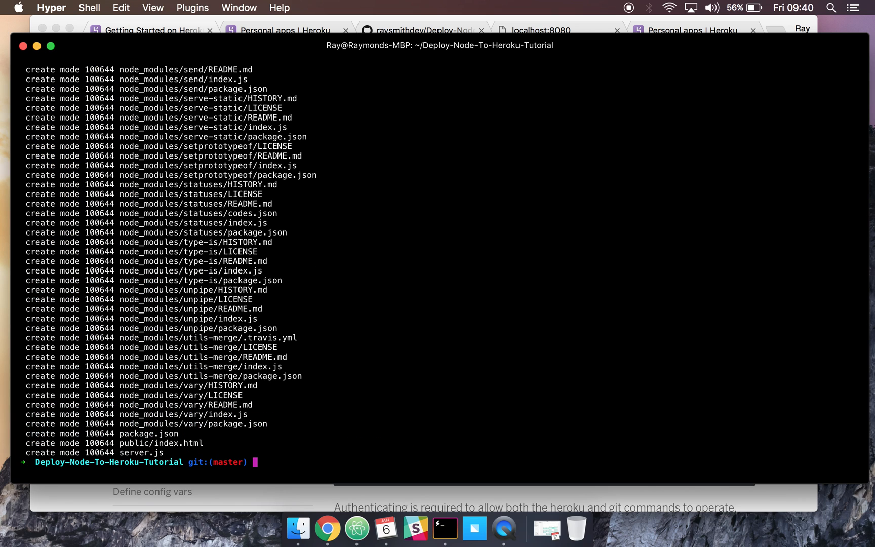
text(git push)
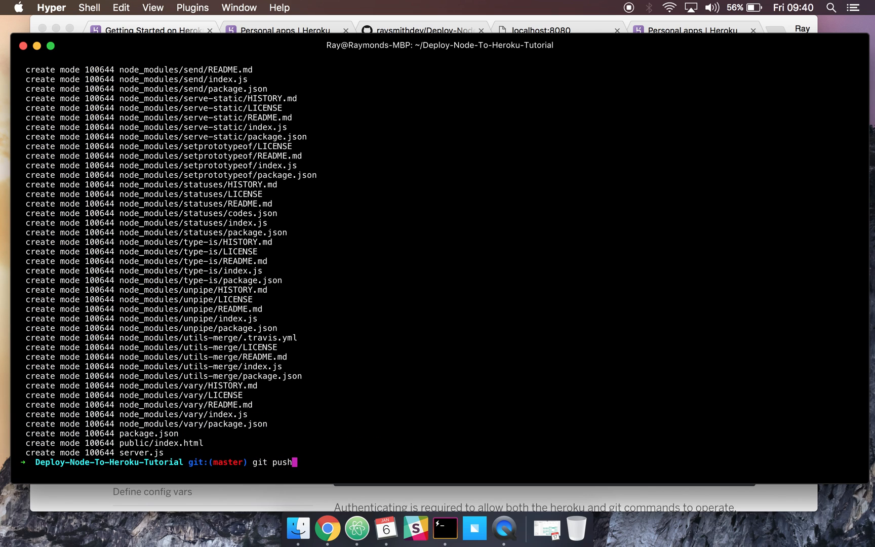
text(heroky)
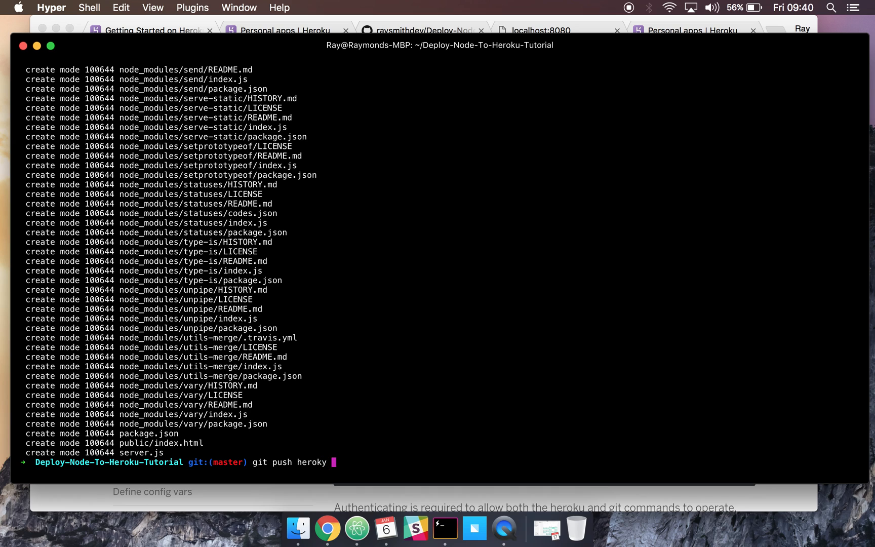
text(master)
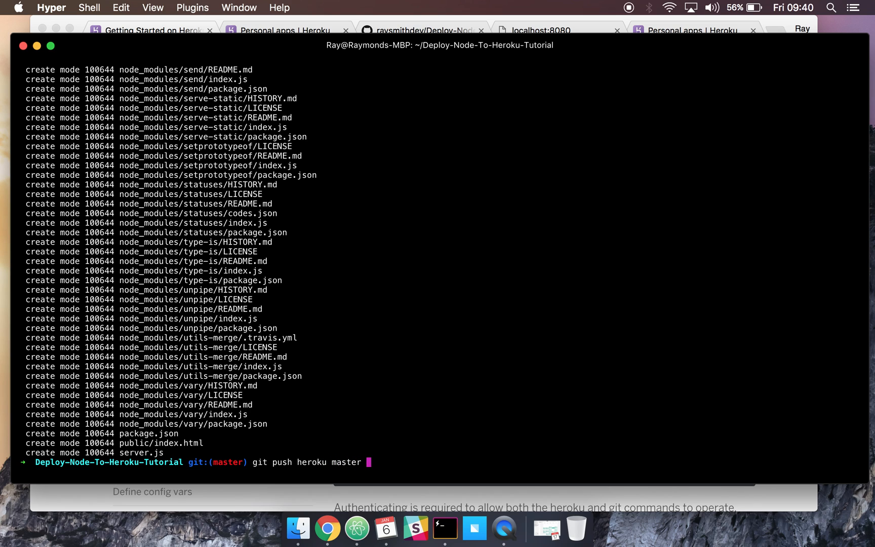
key(Return)
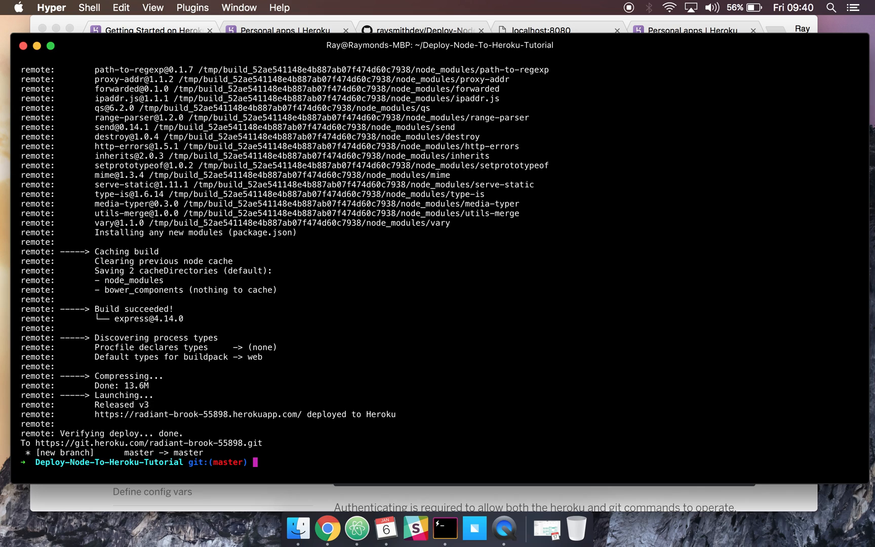
text(heroku open)
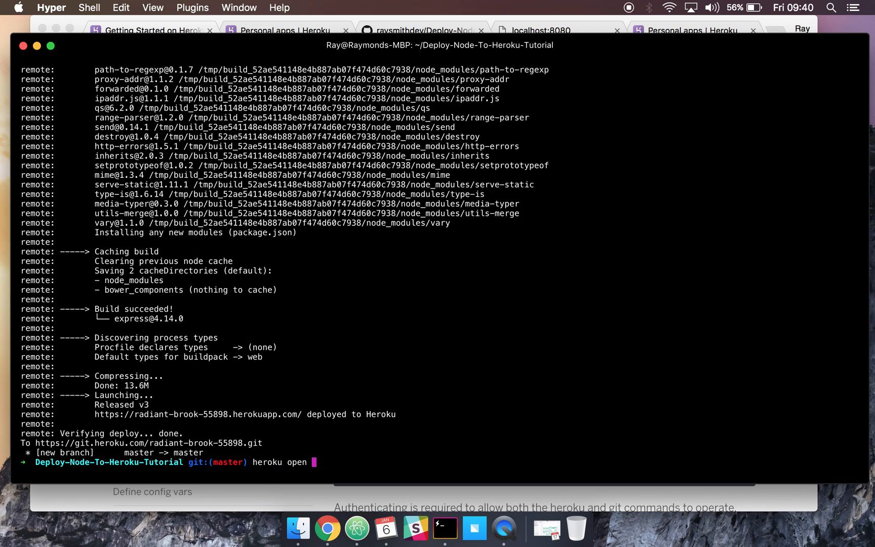
key(enter)
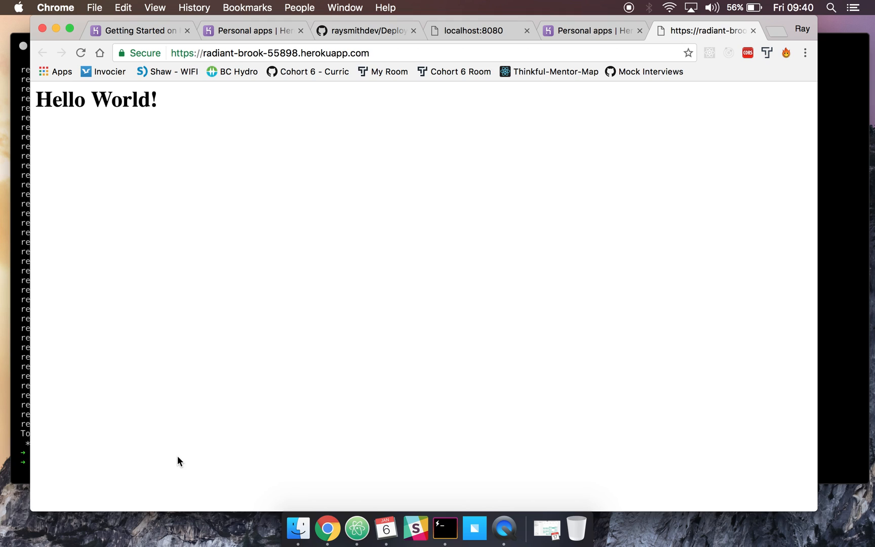
mouse_move(223, 45)
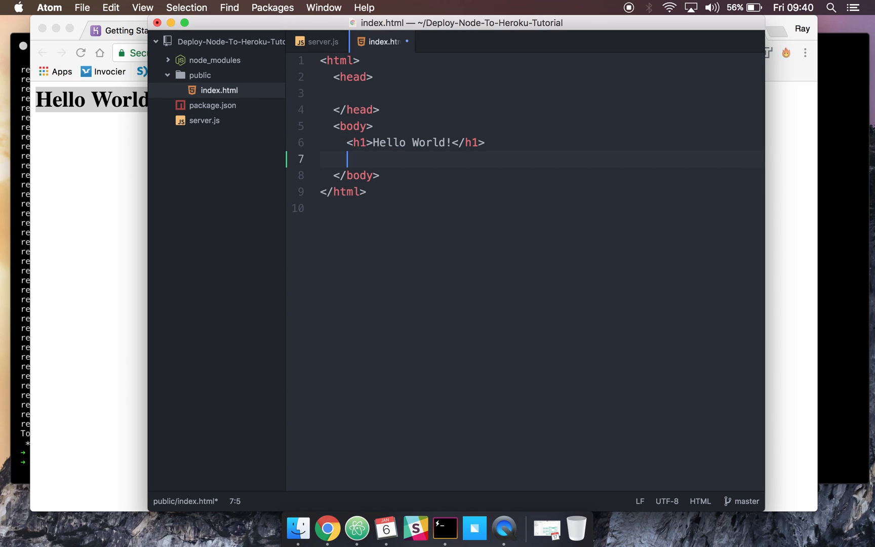
Add a 'This is now on Heroku!' paragraph below the Hello World! heading
text(<p>This is now on </p>)
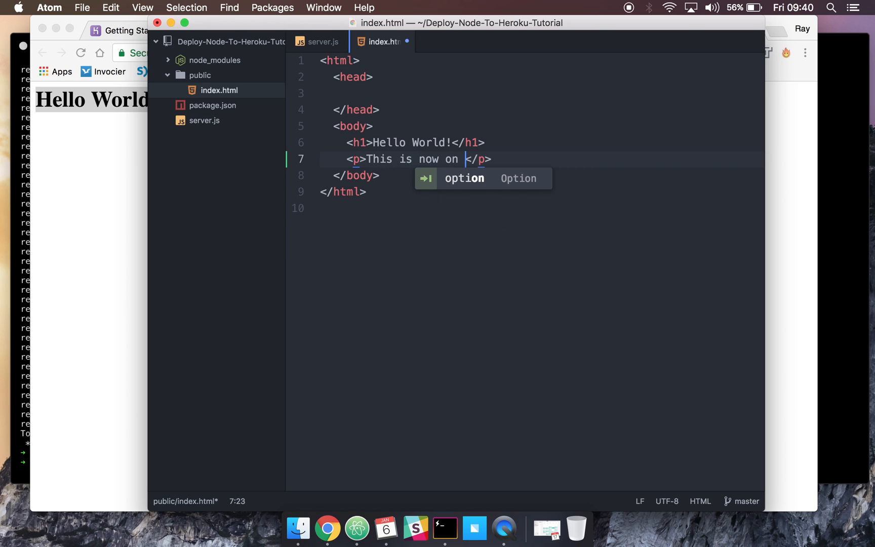
text(Herok)
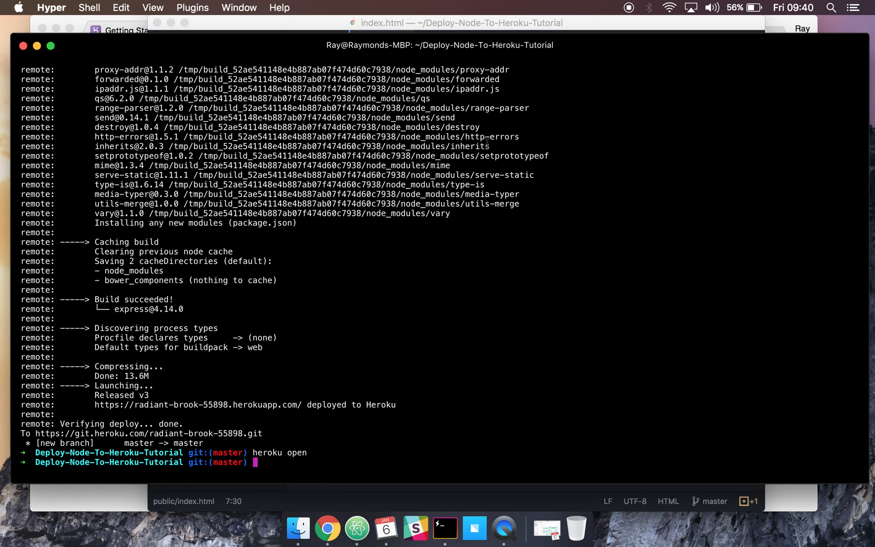
Stage all changes, commit them as "V2", and push to heroku master
text(g)
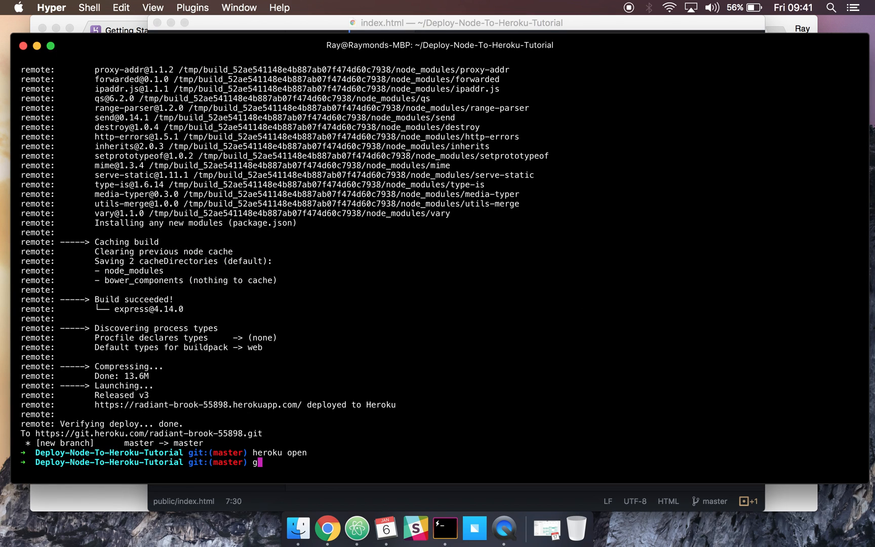
text(it add .)
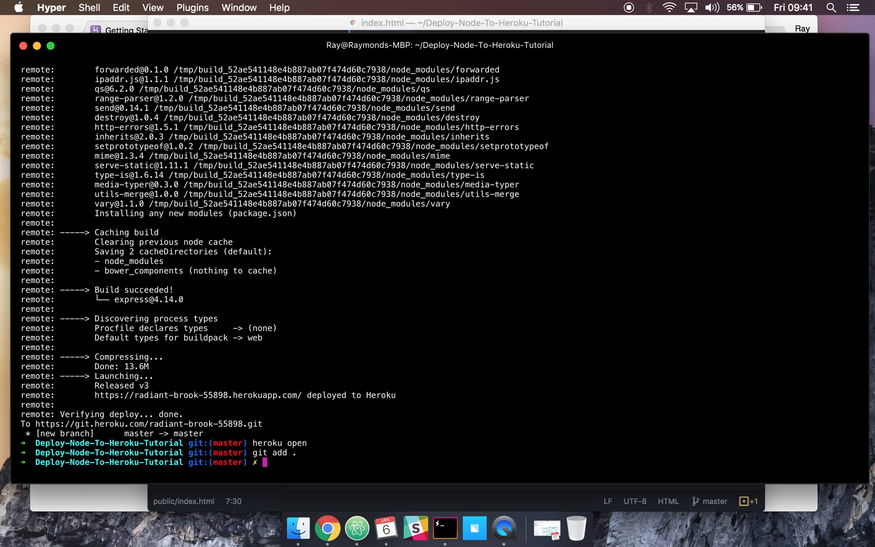
text(gitc)
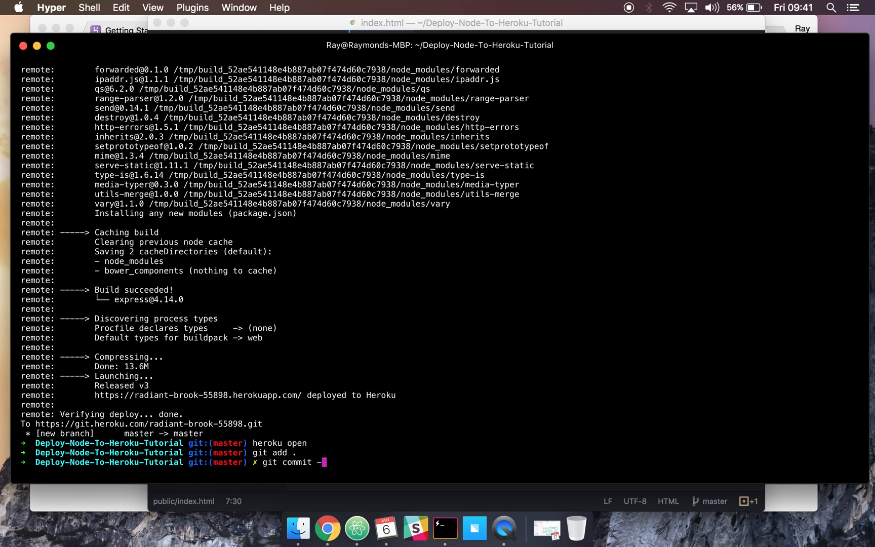
text("V2)
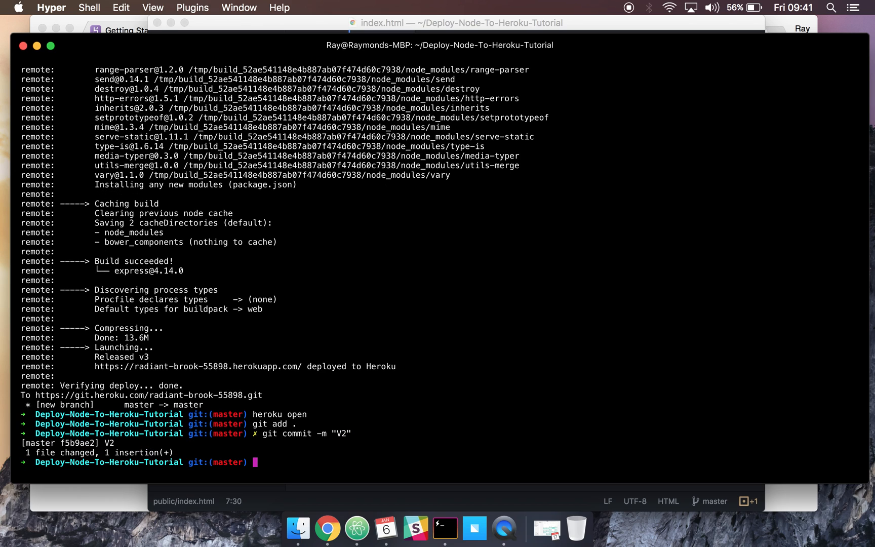
text(git push h)
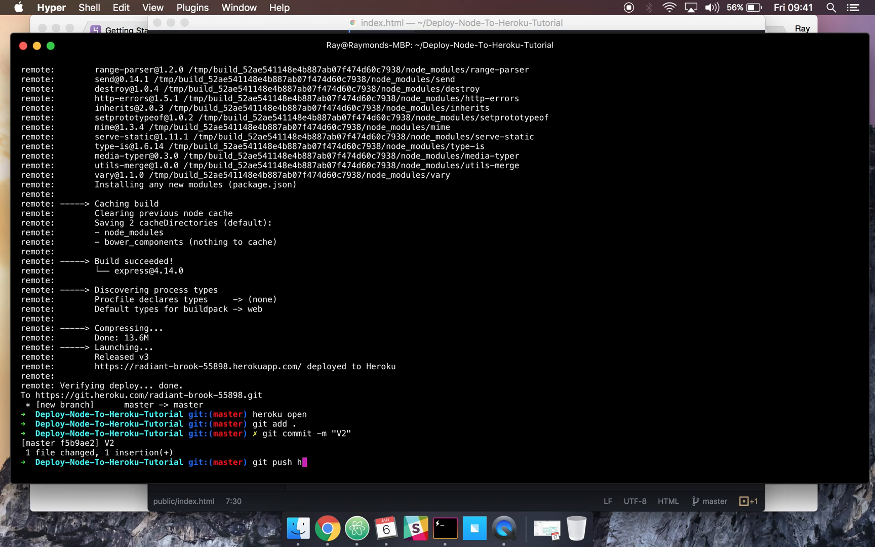
text(erok)
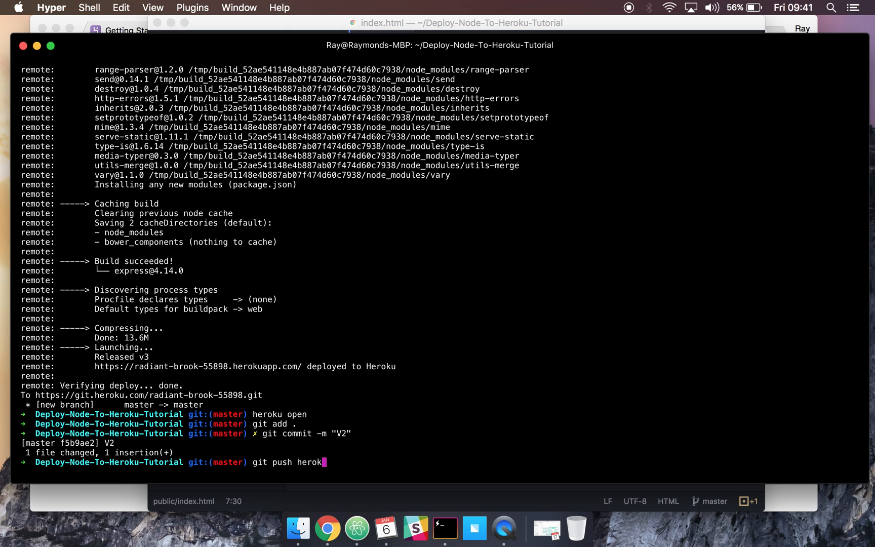
text(master)
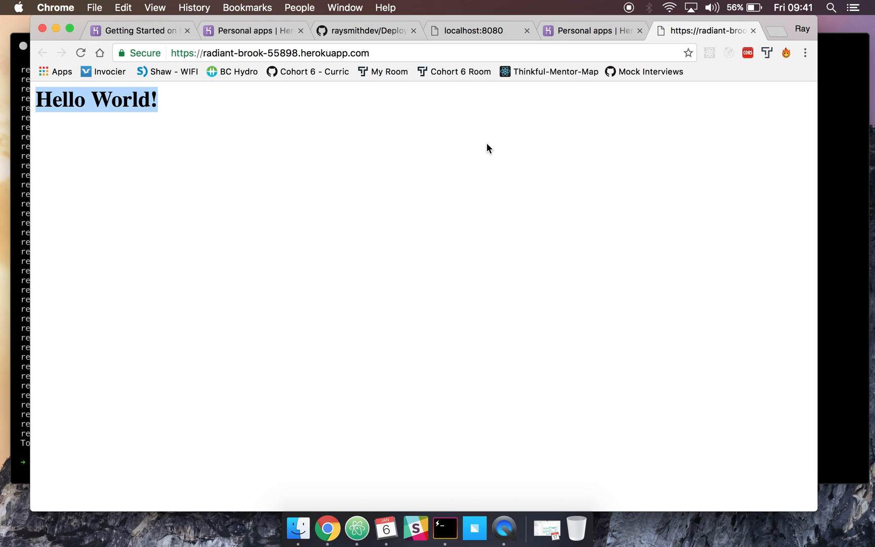
Reload the radiant-brook-55898 herokuapp.com tab to show the new paragraph
click(80, 54)
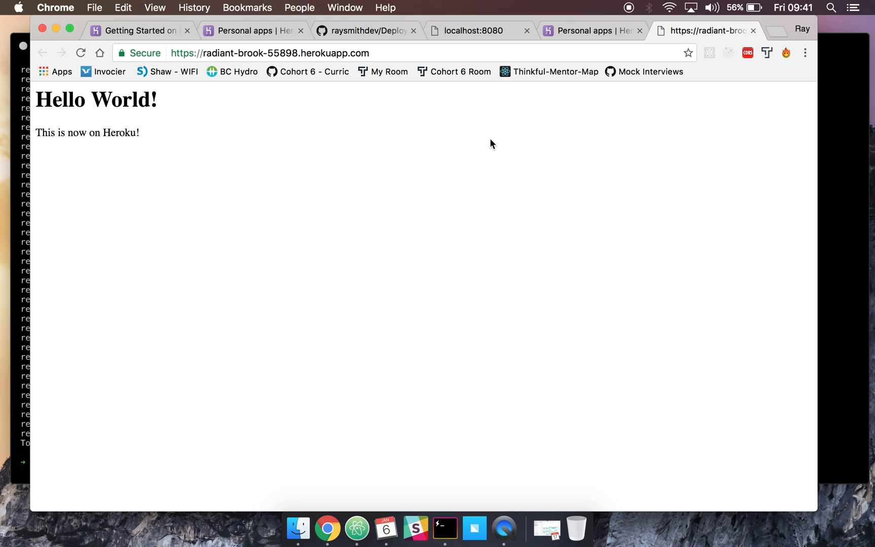
mouse_move(149, 139)
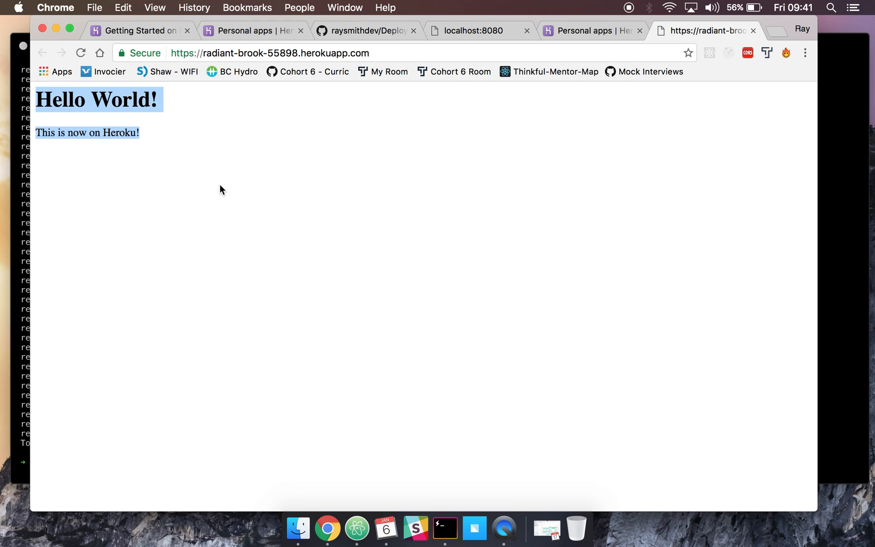
click(220, 189)
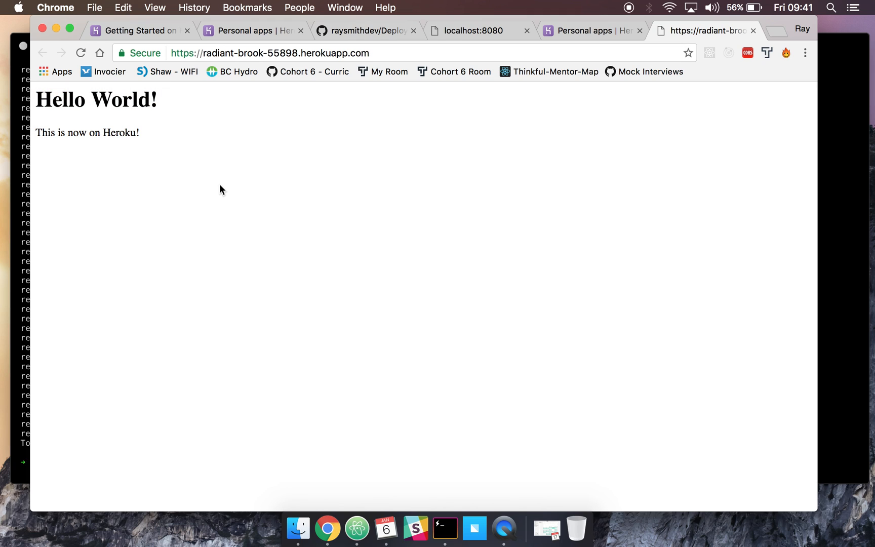
mouse_move(78, 238)
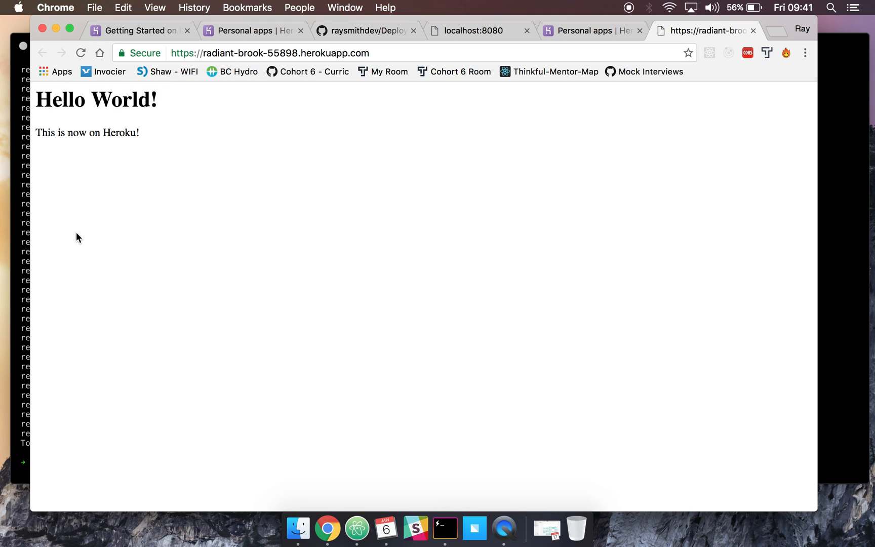